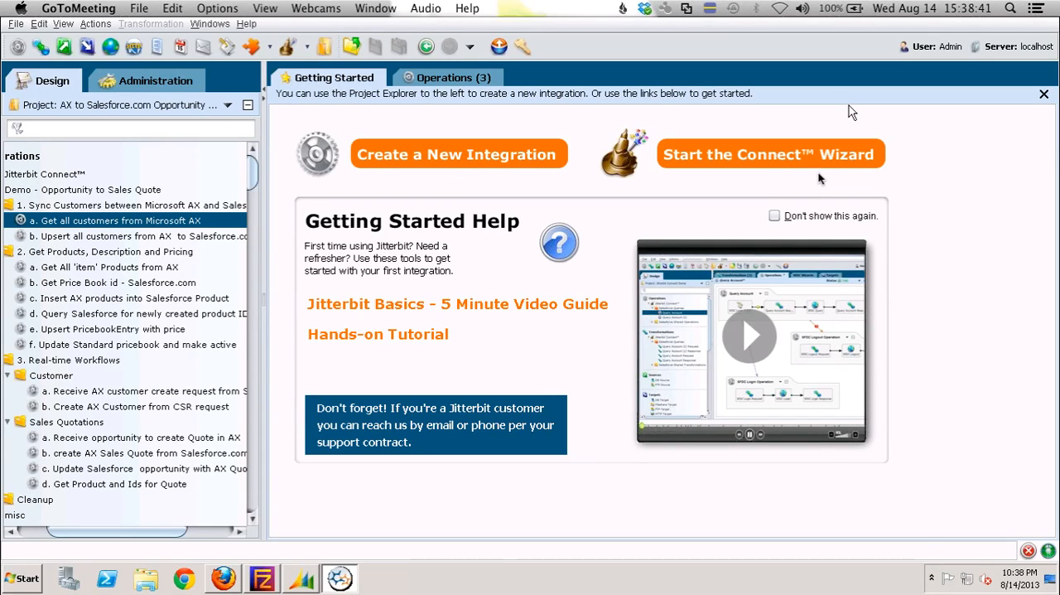
mouse_move(791, 65)
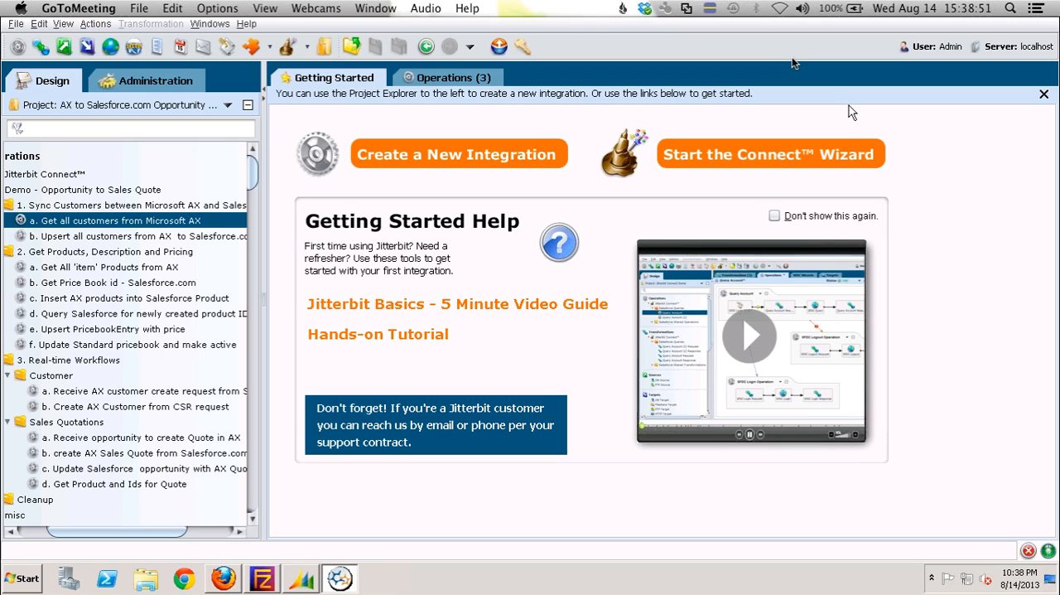
mouse_move(388, 136)
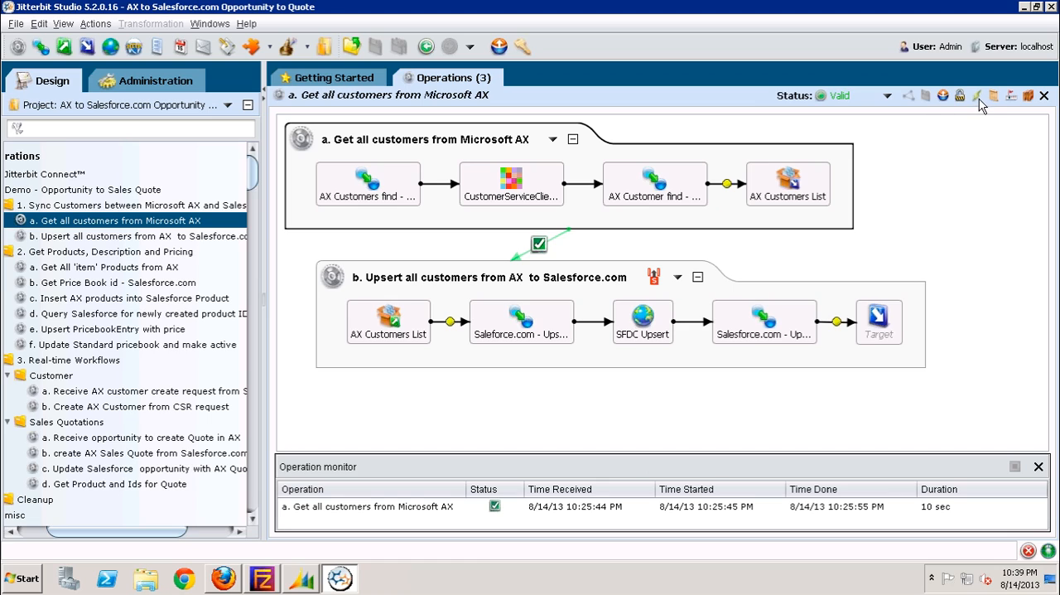
Run the Microsoft AX customer sync operation from the toolbar
click(979, 95)
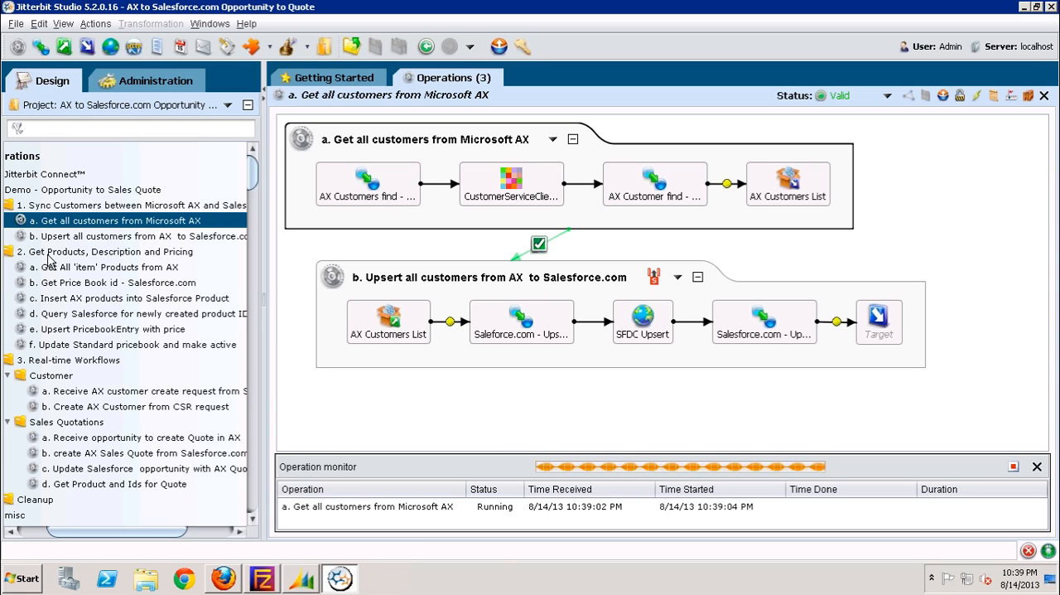
mouse_move(53, 257)
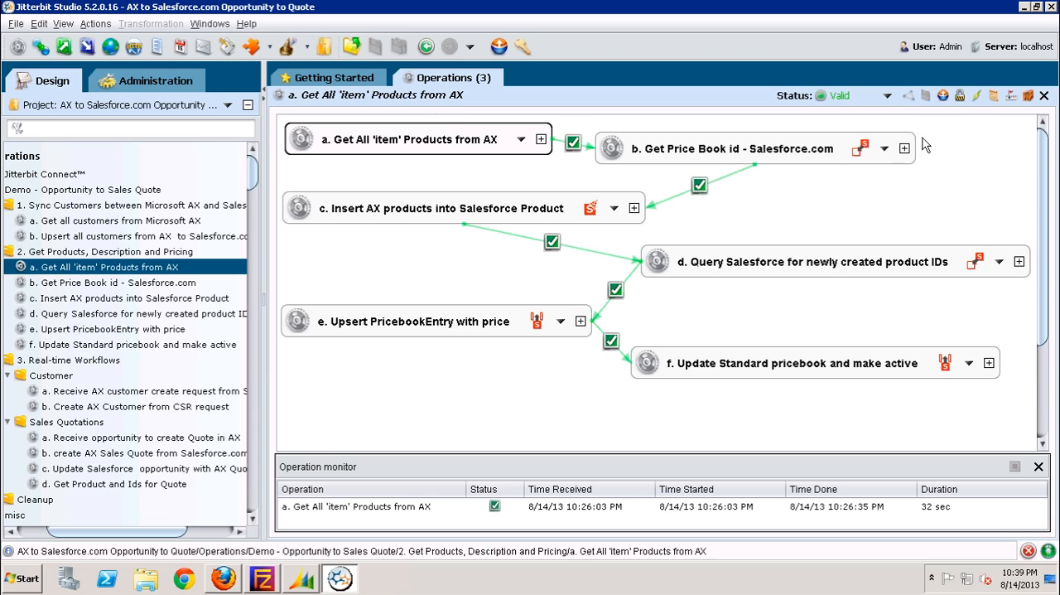
Run the 'Get All item Products from AX' operation and bring up Salesforce's All Accounts list
click(977, 96)
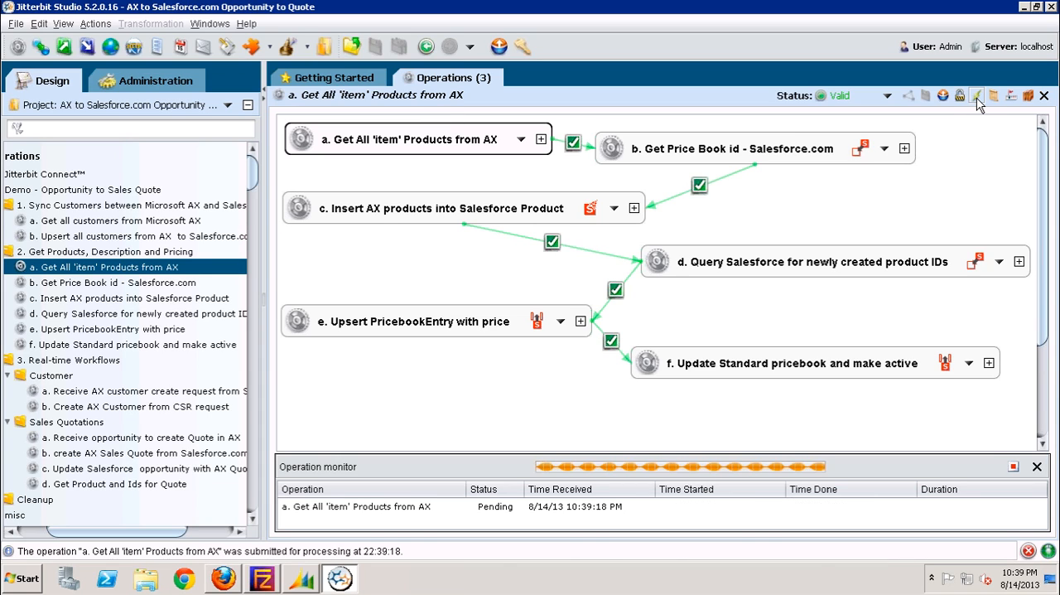
mouse_move(447, 223)
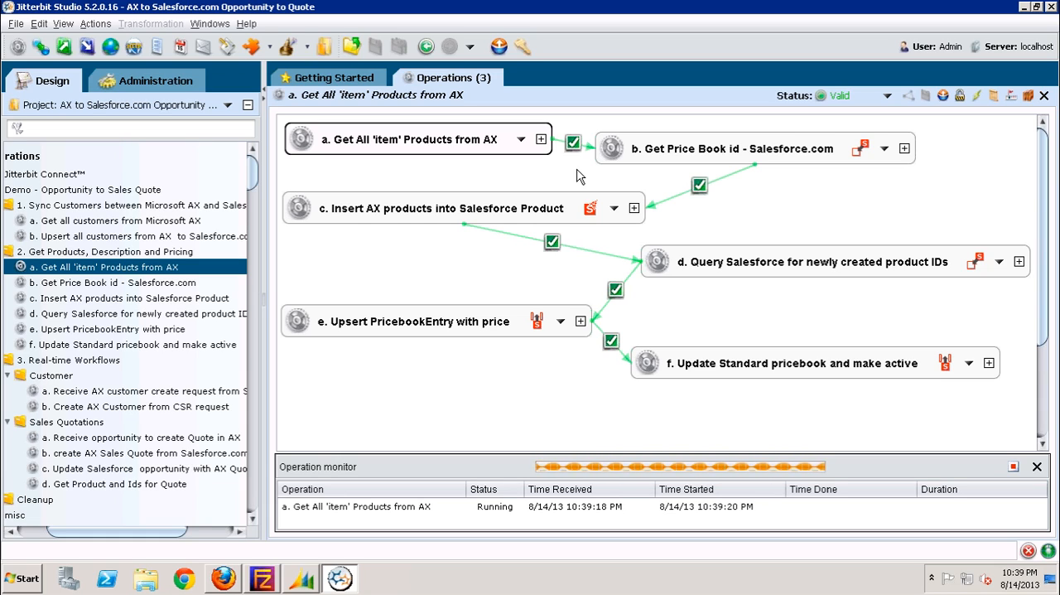
mouse_move(397, 238)
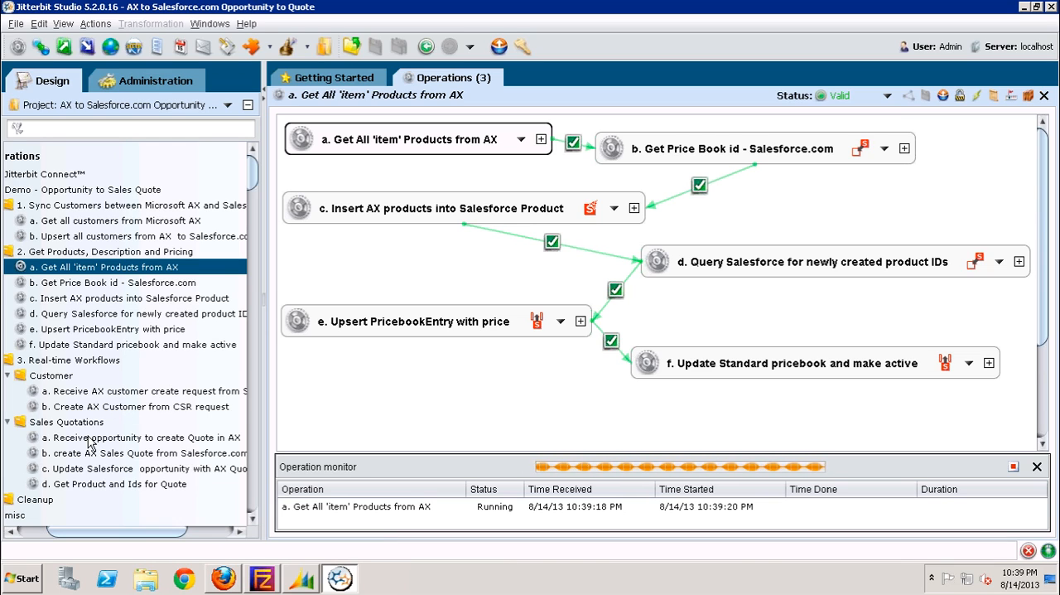
click(139, 438)
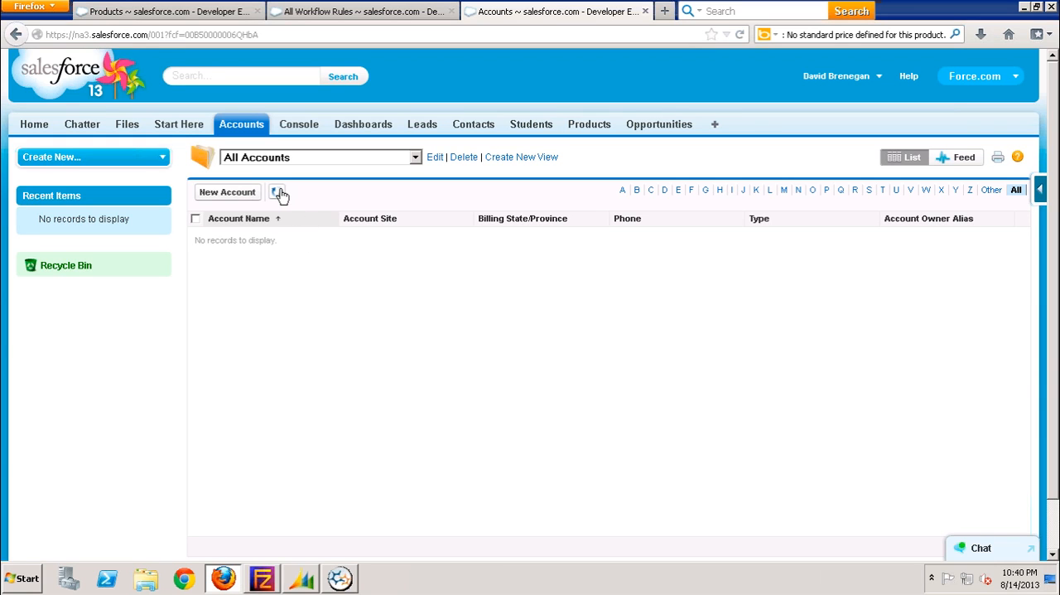
Refresh the All Accounts list to show the 59 accounts synced from AX
click(277, 192)
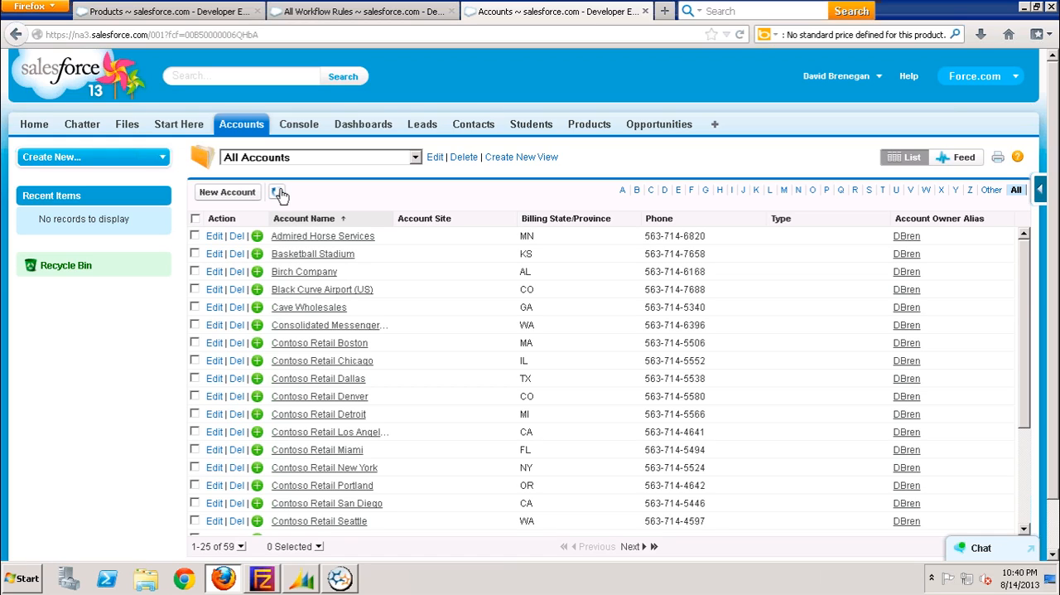
mouse_move(333, 296)
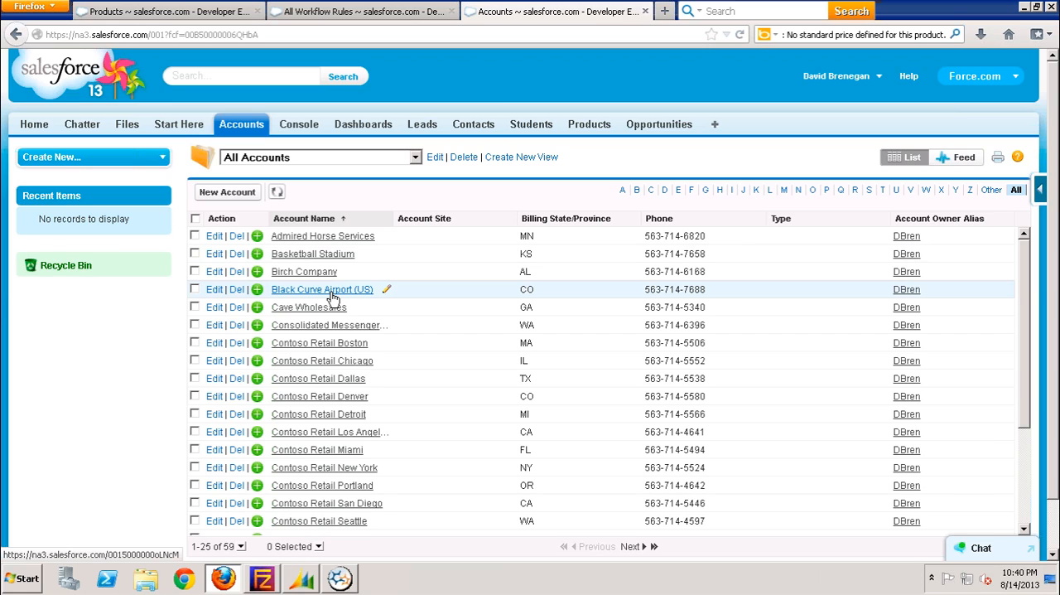
Review the Black Curve Airport (US) account (external ID AX2202) and jump to its Opportunities list
click(322, 289)
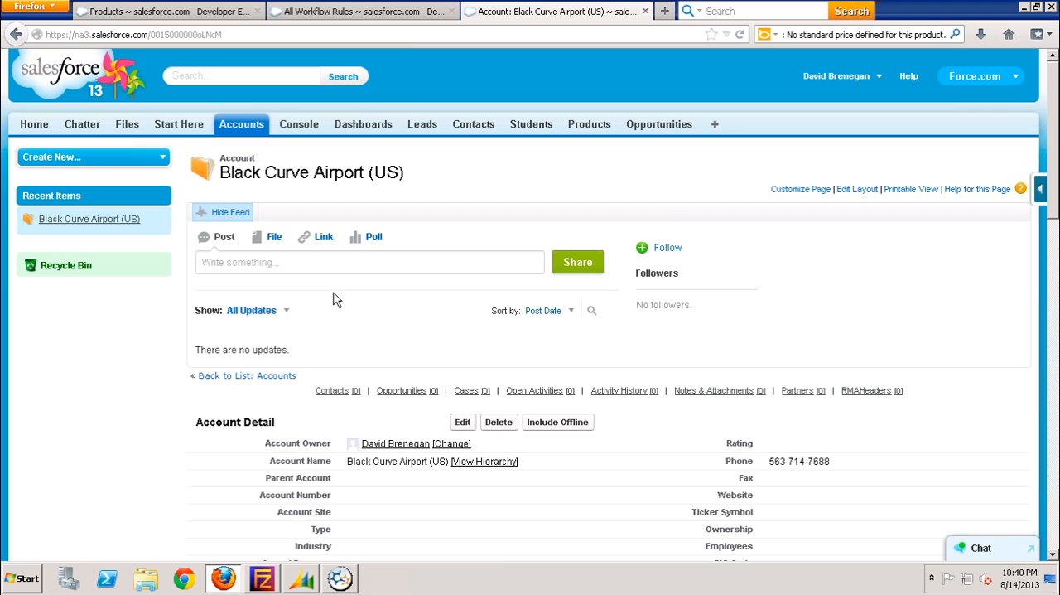
mouse_move(1052, 302)
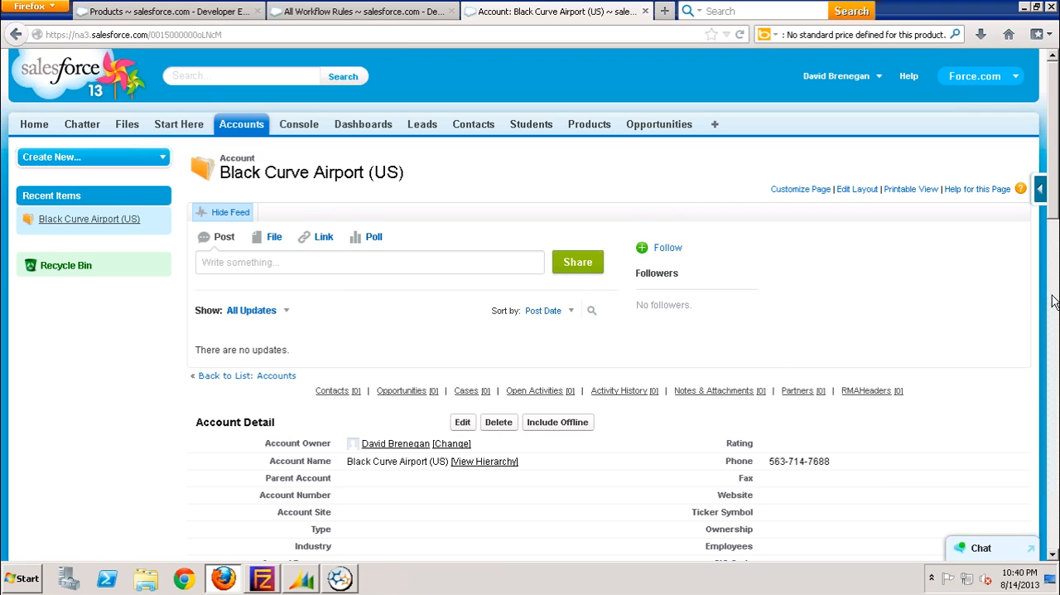
scroll(down, 3)
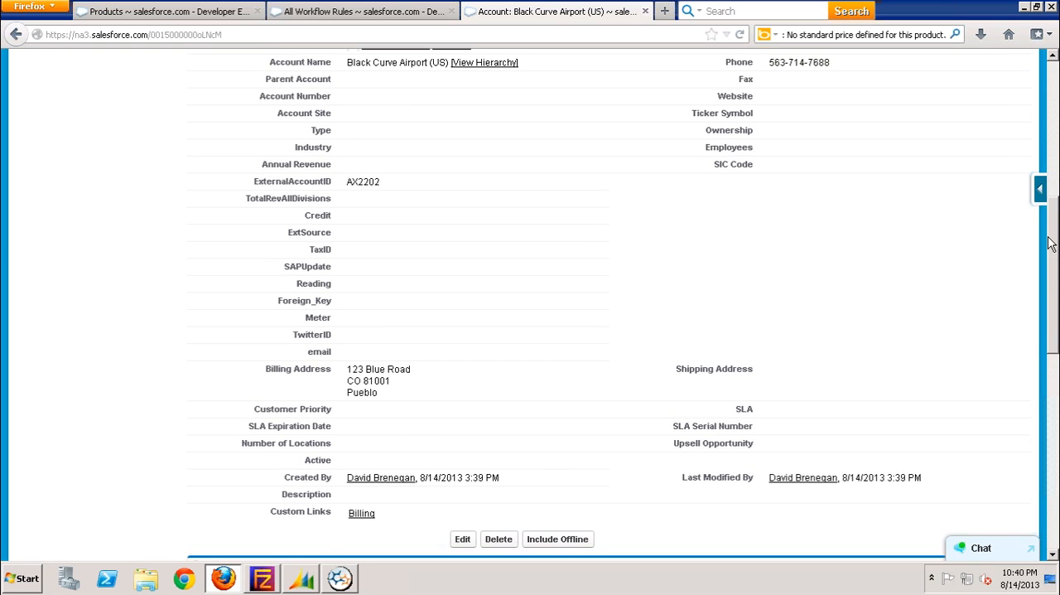
scroll(up, 3)
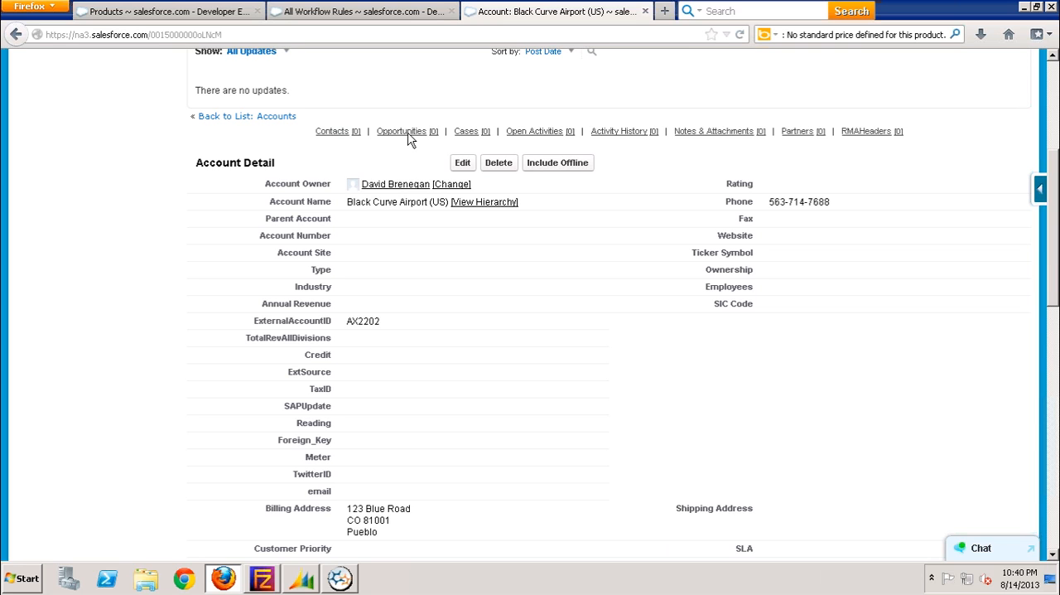
click(400, 131)
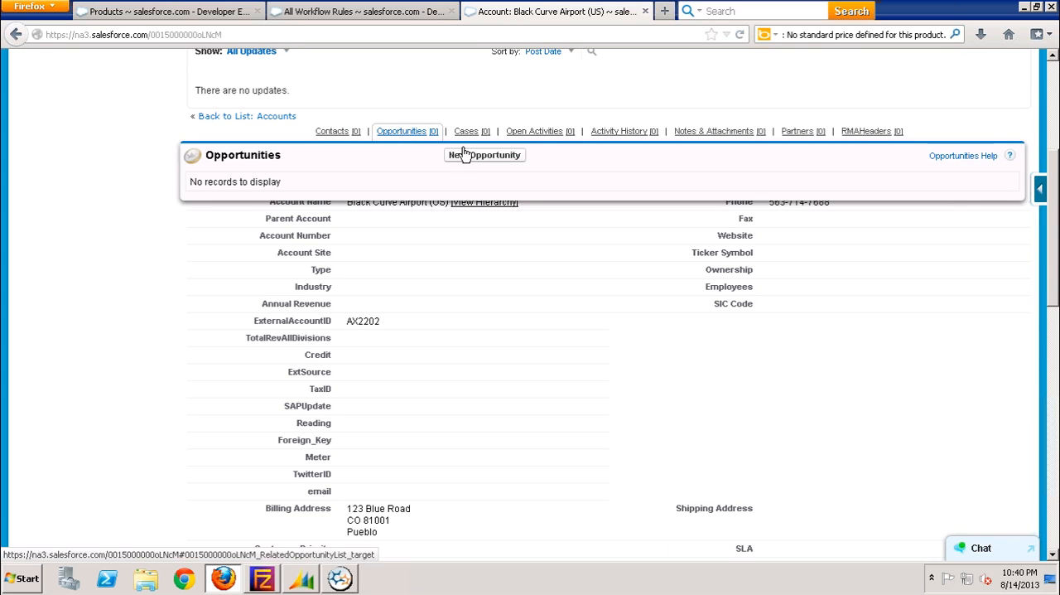
Create opportunity AxOpp9 for the account with today's close date and stage Prospecting, and save it
click(484, 154)
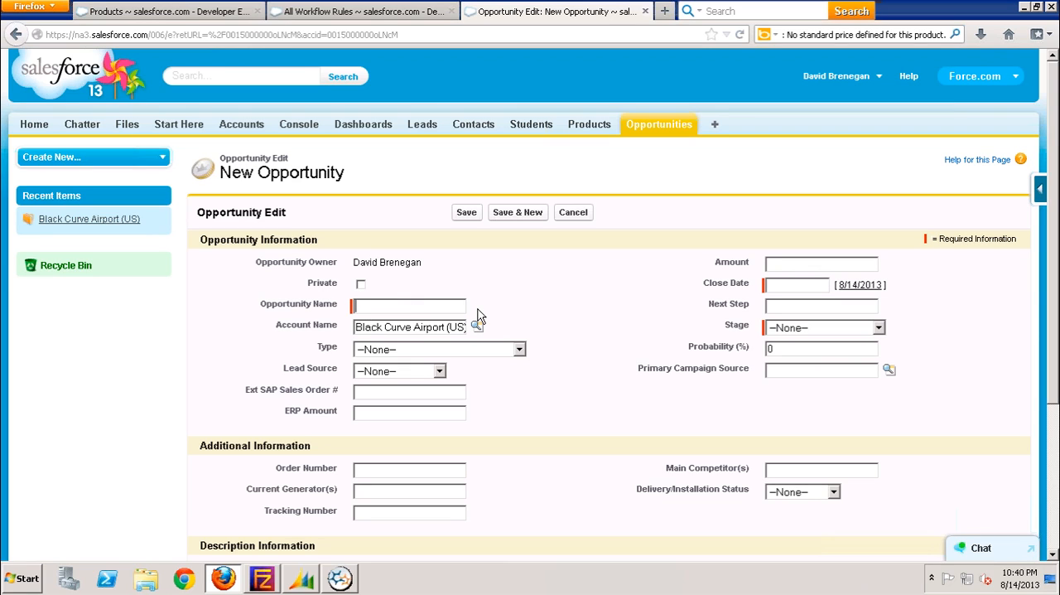
text(AxOpp9)
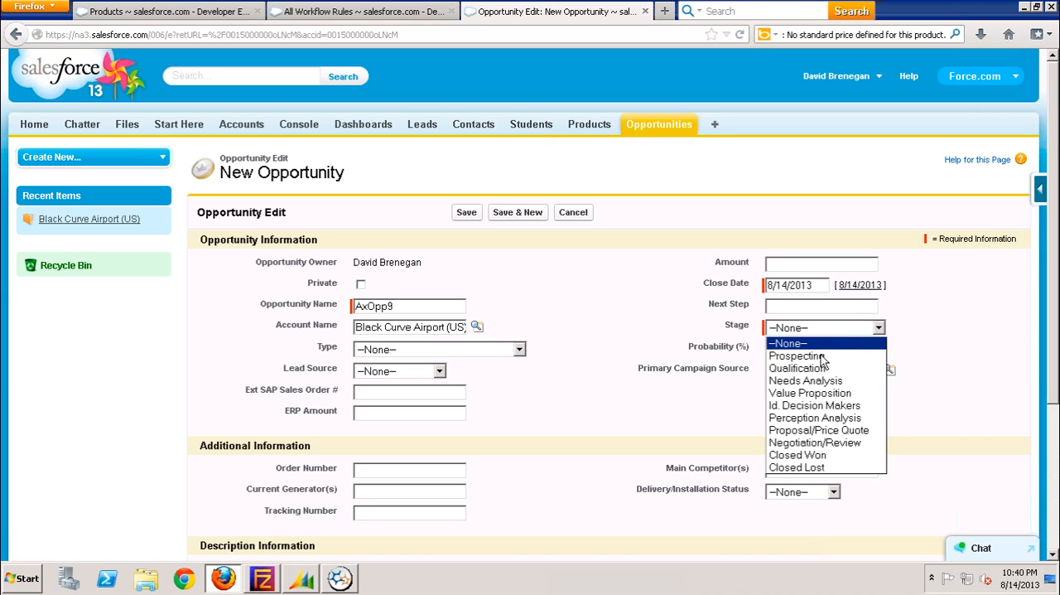
click(796, 356)
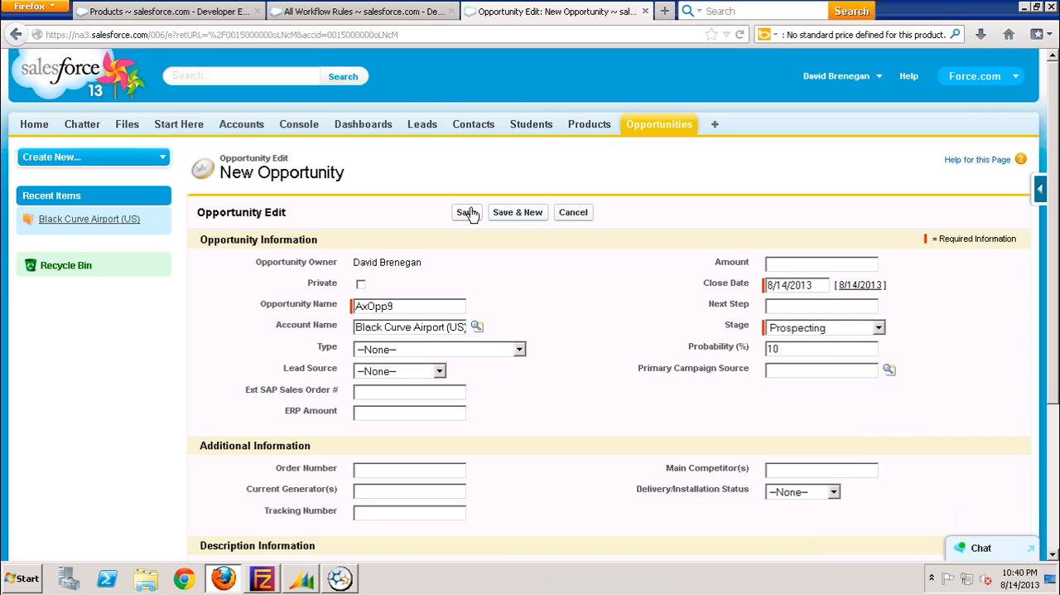
click(467, 212)
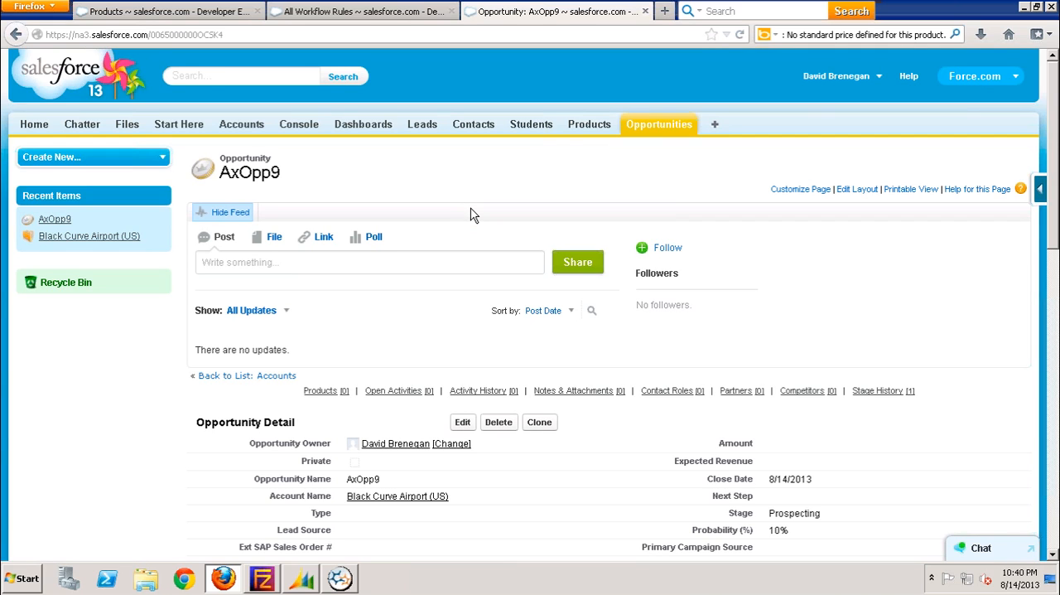
mouse_move(1053, 305)
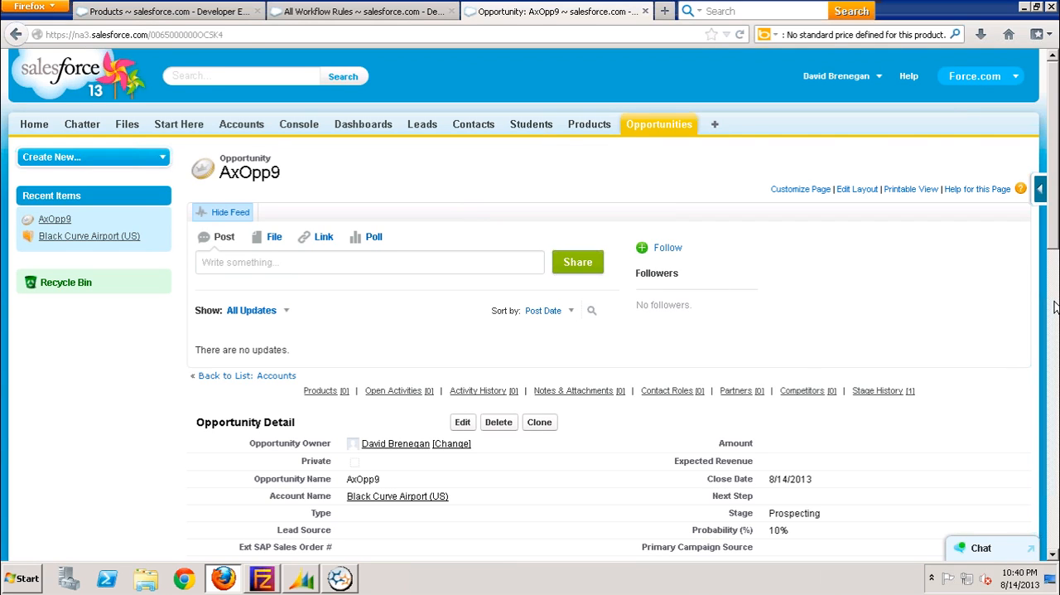
Start adding products from AxOpp9's empty Products related list
scroll(down, 3)
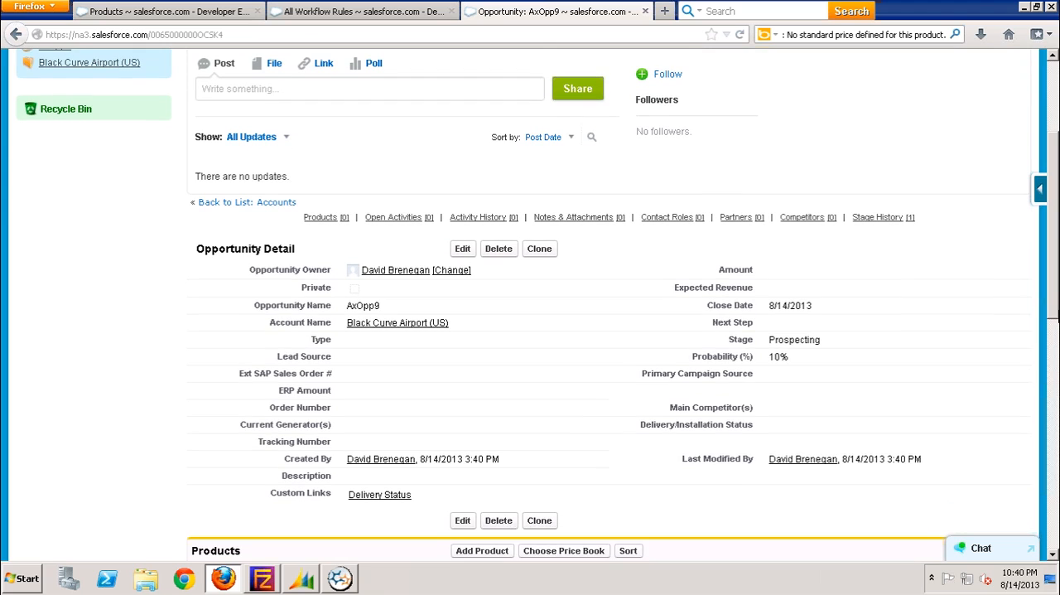
scroll(down, 3)
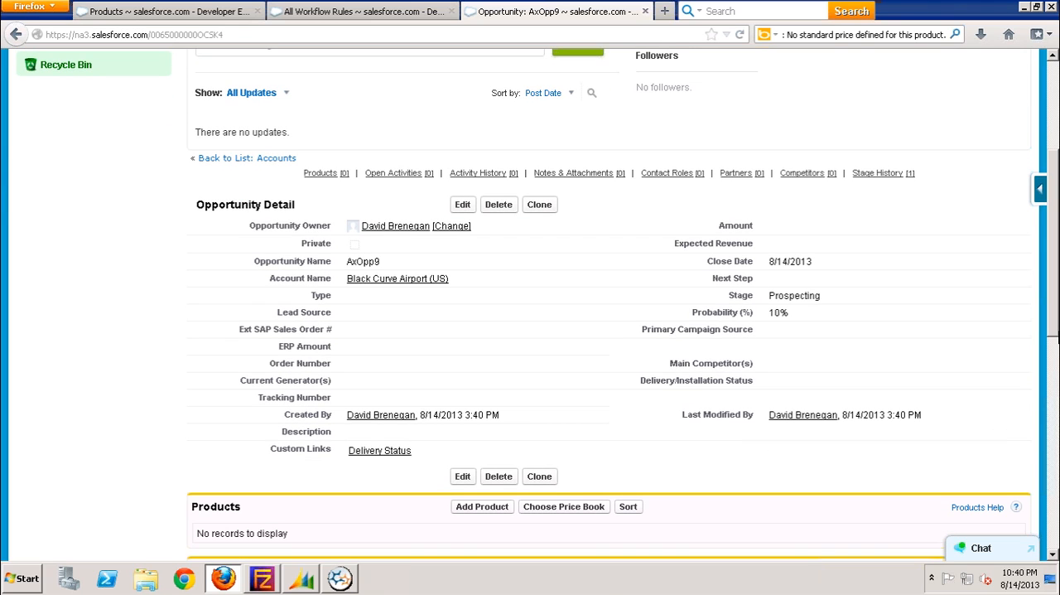
mouse_move(482, 506)
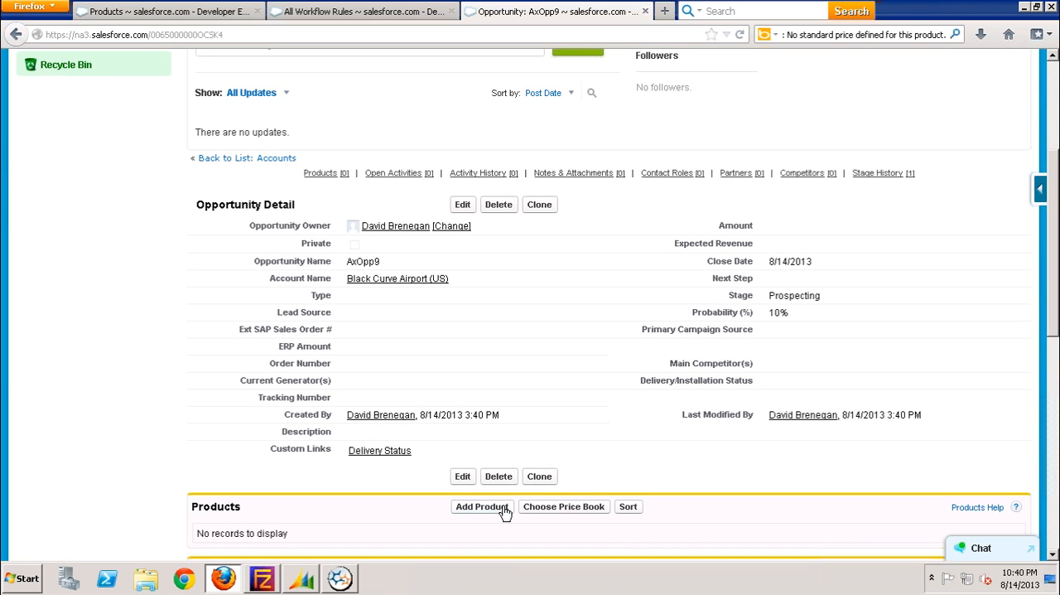
click(482, 506)
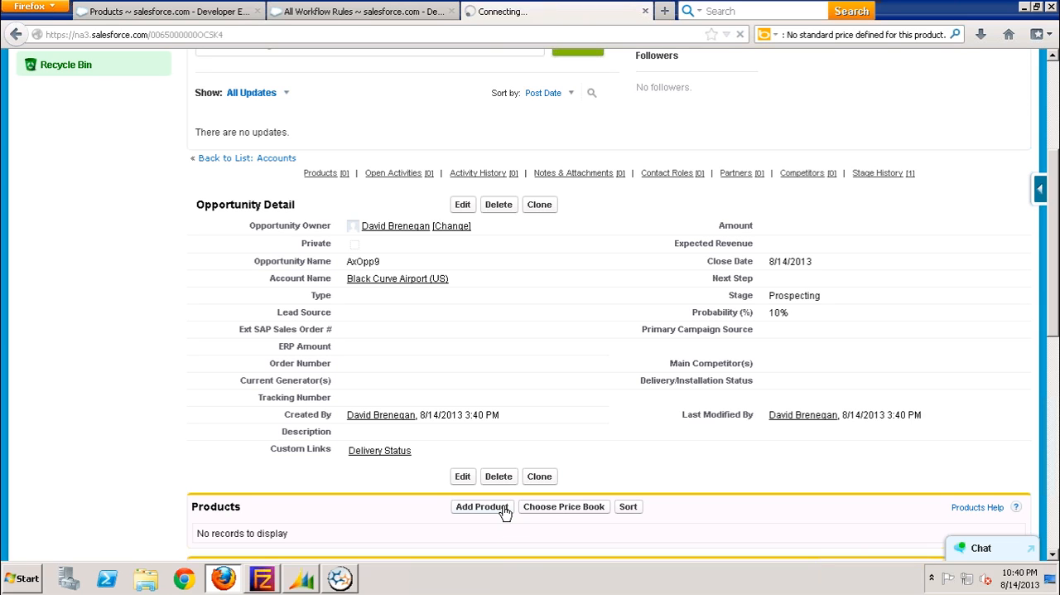
Filter products to P and select the 12", 16" and 5.1 HTS packaging inserts for AxOpp9
click(481, 507)
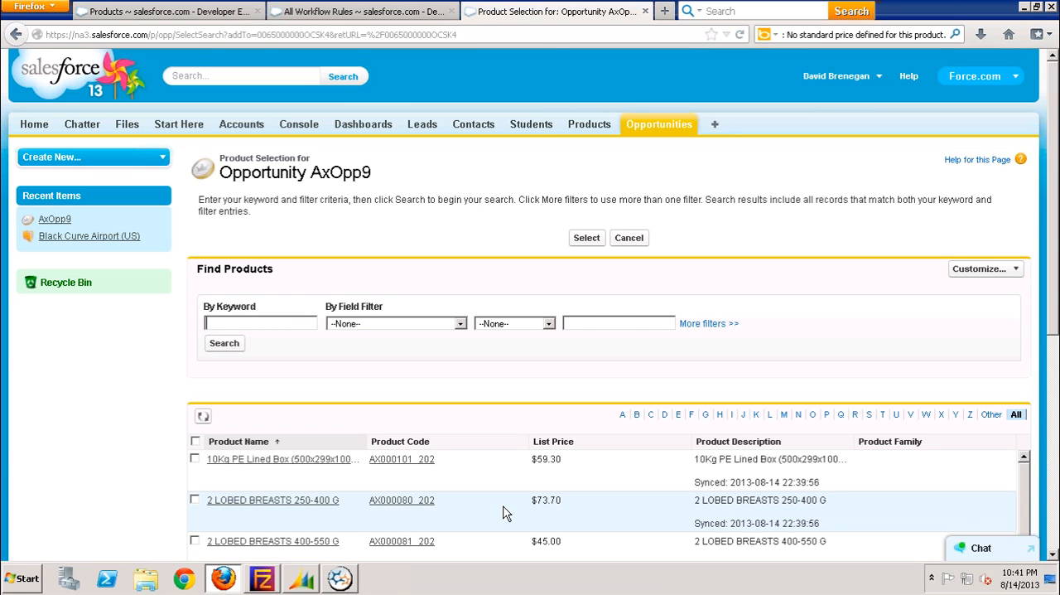
mouse_move(520, 484)
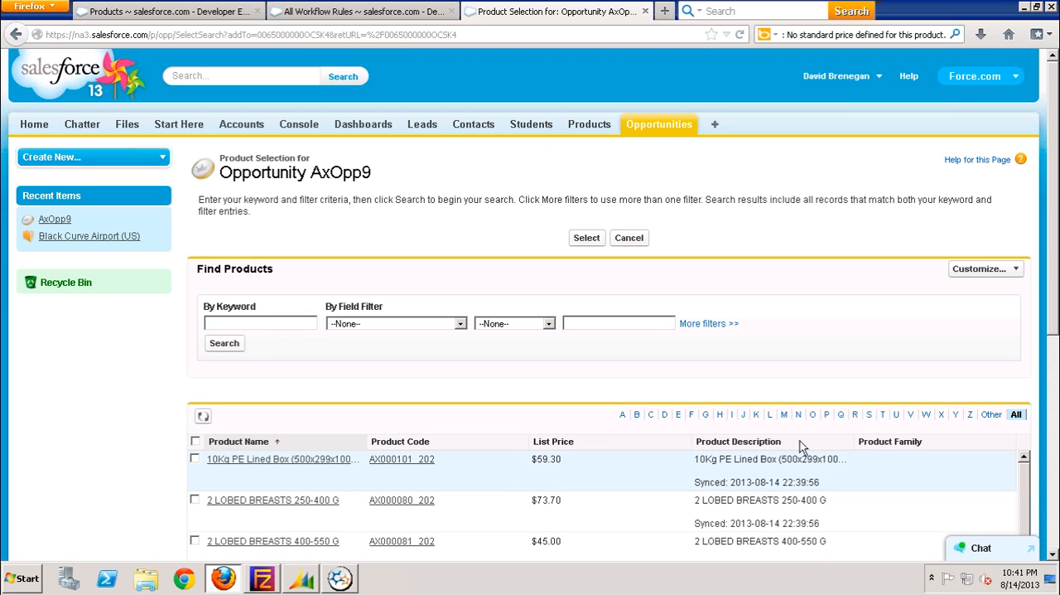
mouse_move(834, 437)
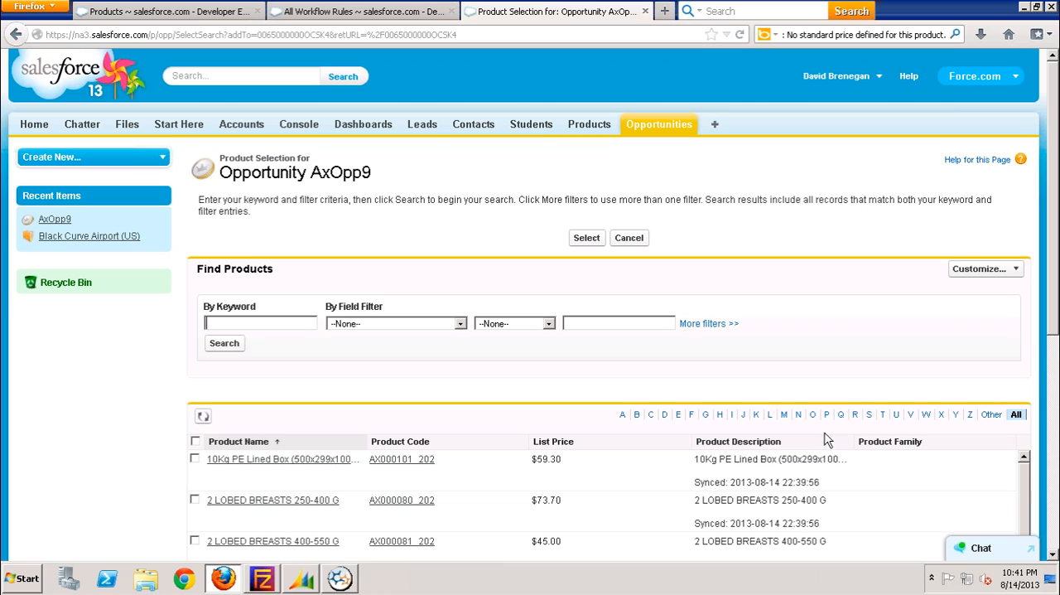
mouse_move(827, 417)
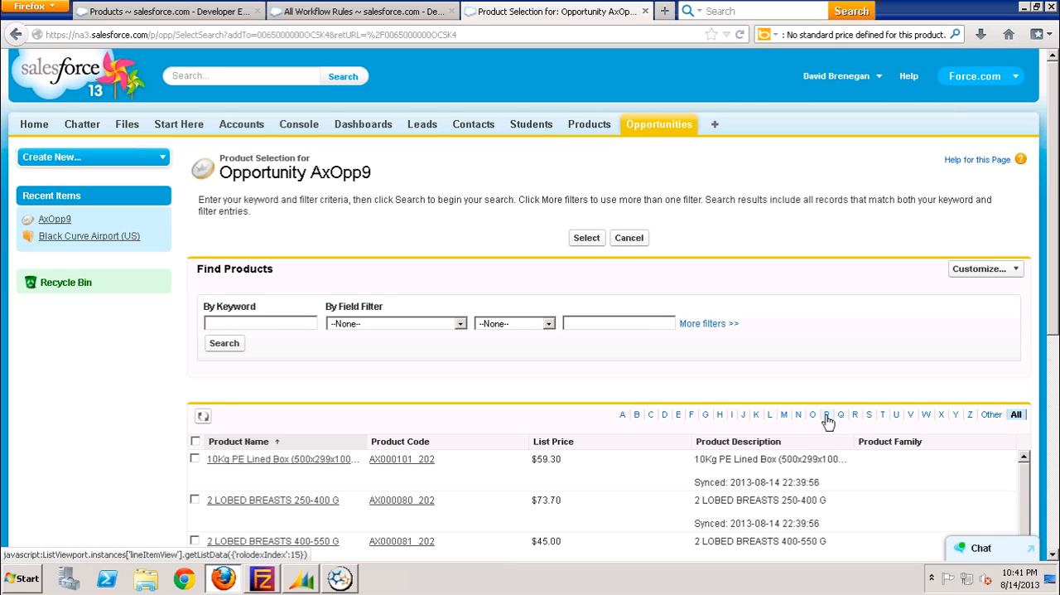
click(827, 414)
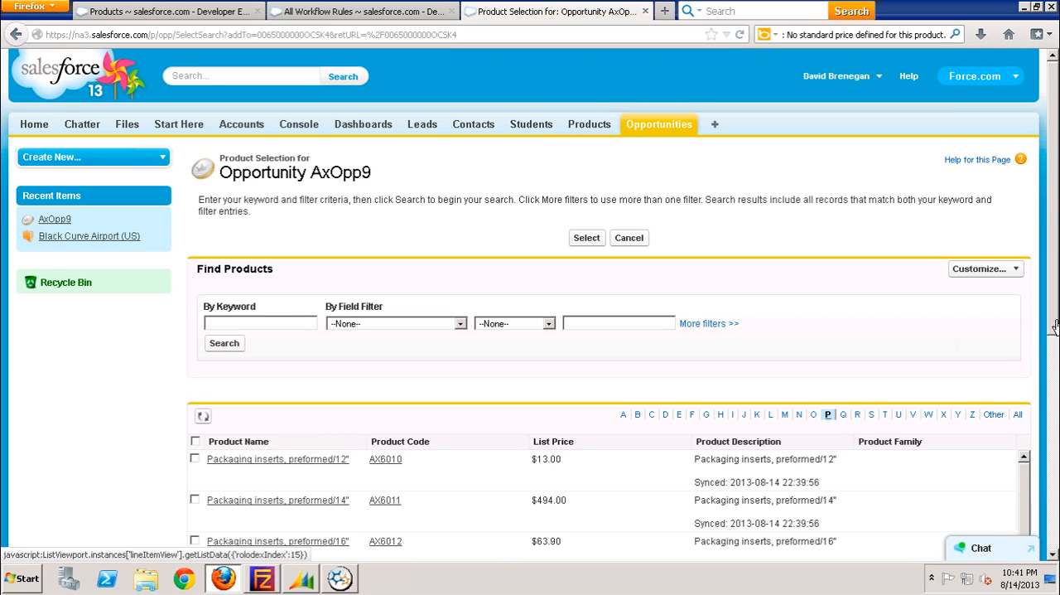
scroll(down, 3)
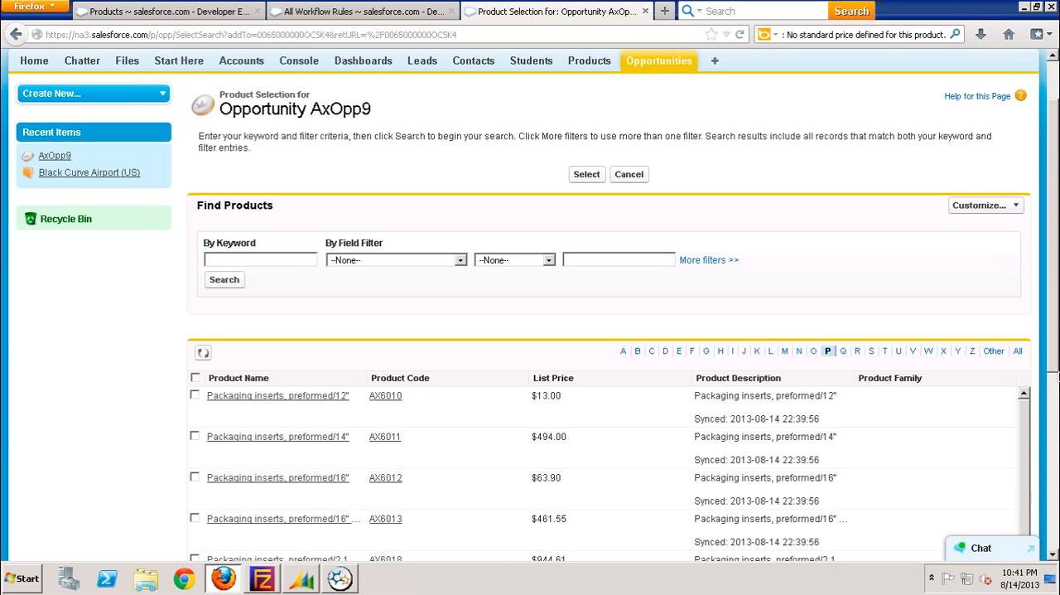
scroll(down, 3)
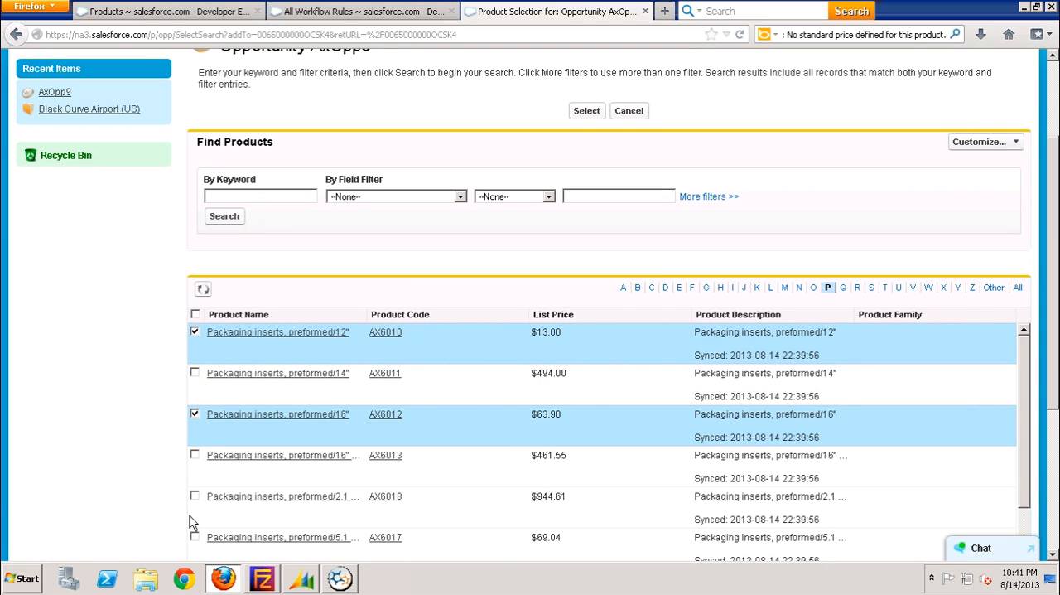
click(195, 537)
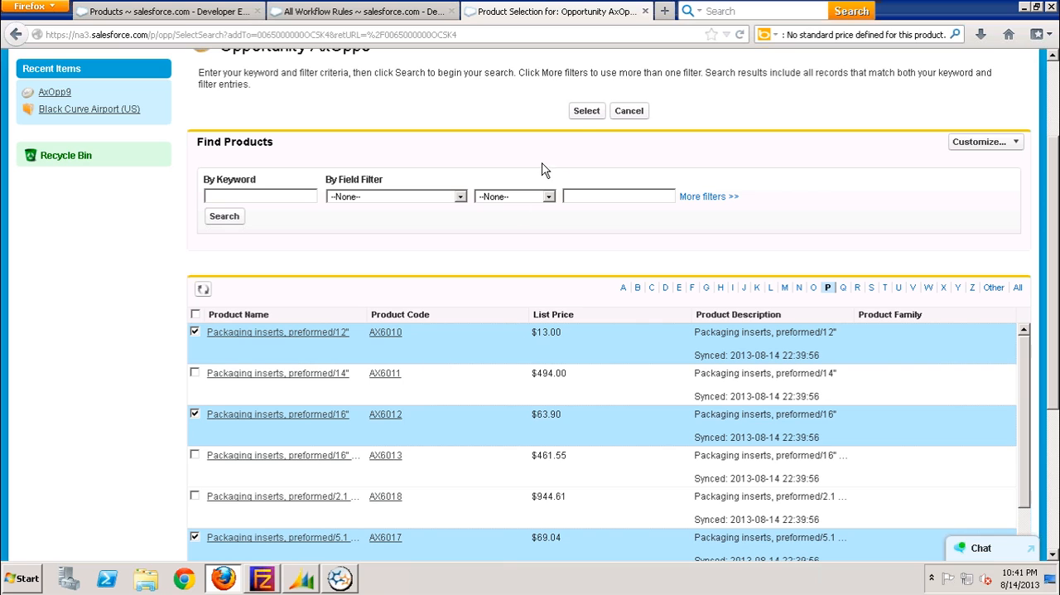
click(586, 111)
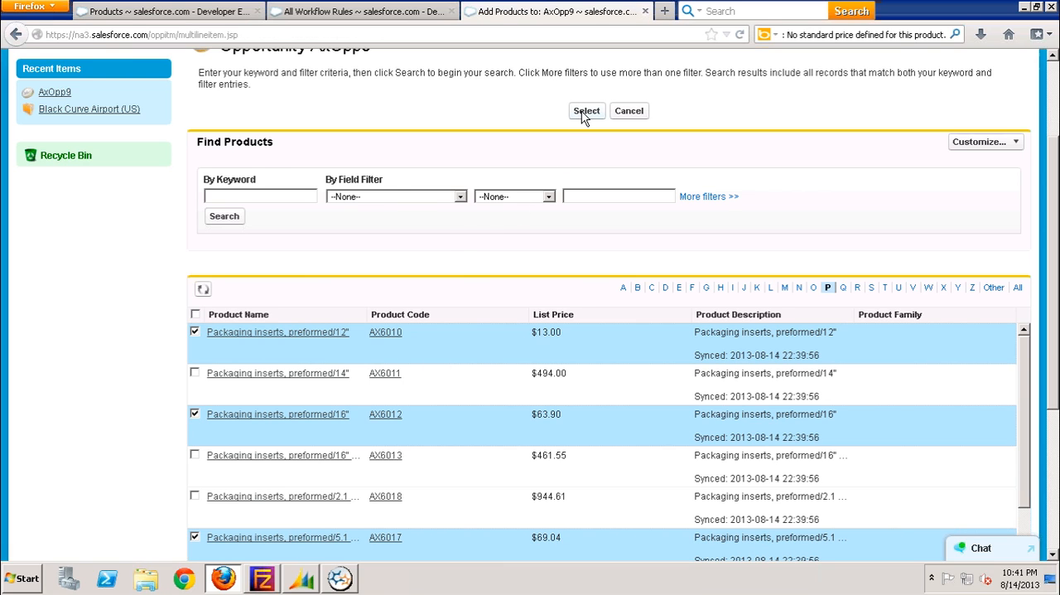
Save the three packaging inserts with quantities 5, 4 and 3, bringing the amount to $527.72
click(587, 110)
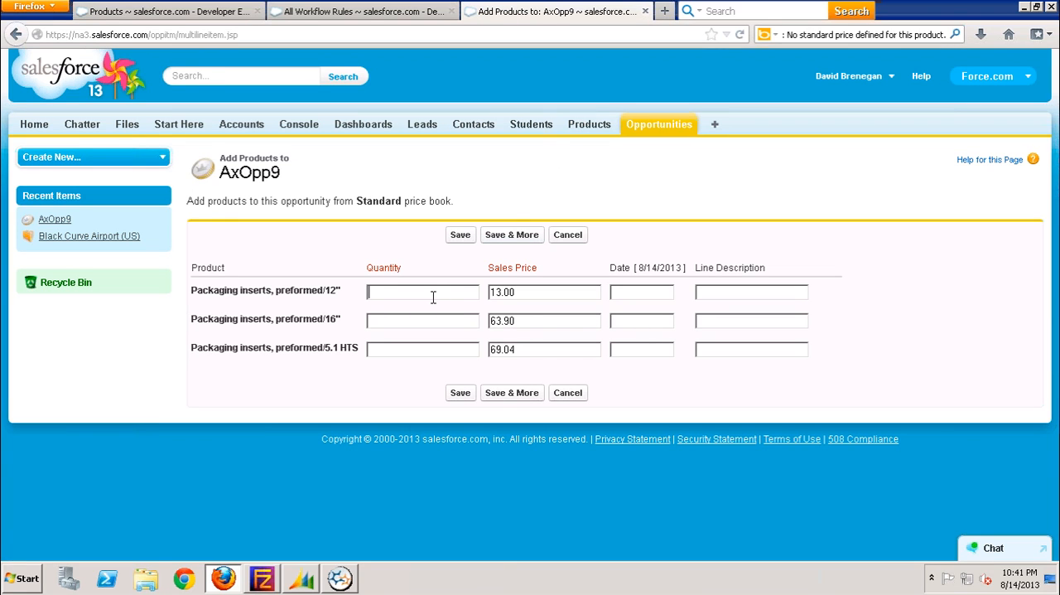
text(4)
click(422, 349)
text(3)
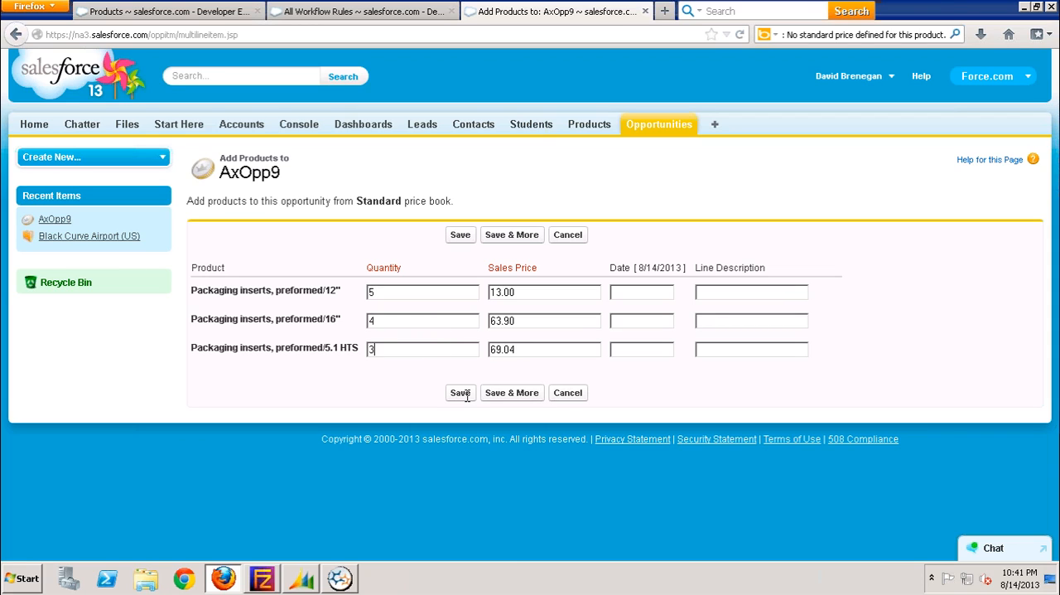
click(461, 393)
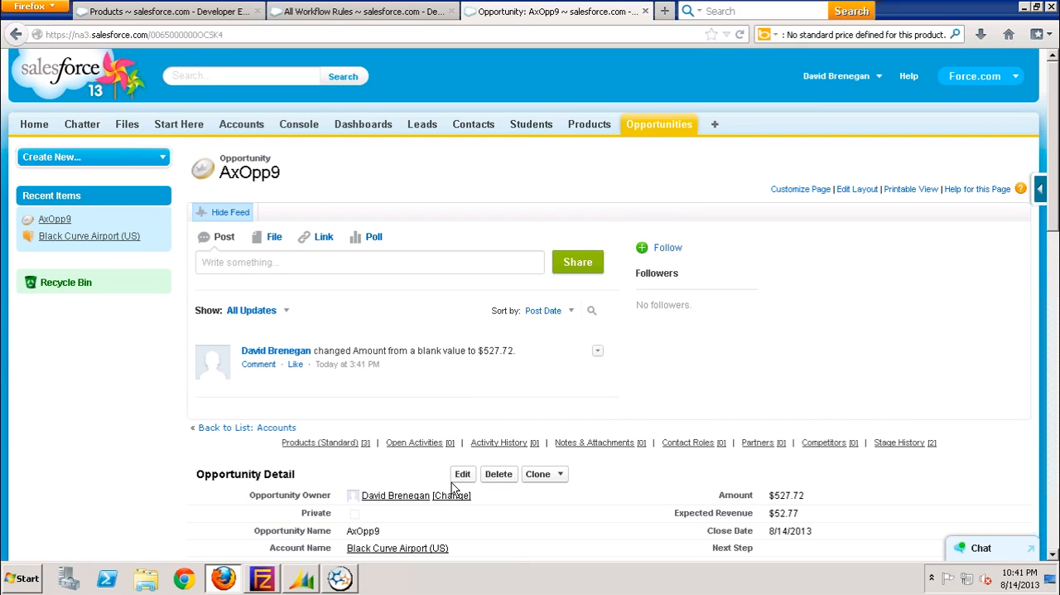
Set AxOpp9's stage to Closed Won, save it, and bring Jitterbit Studio to the front
click(462, 474)
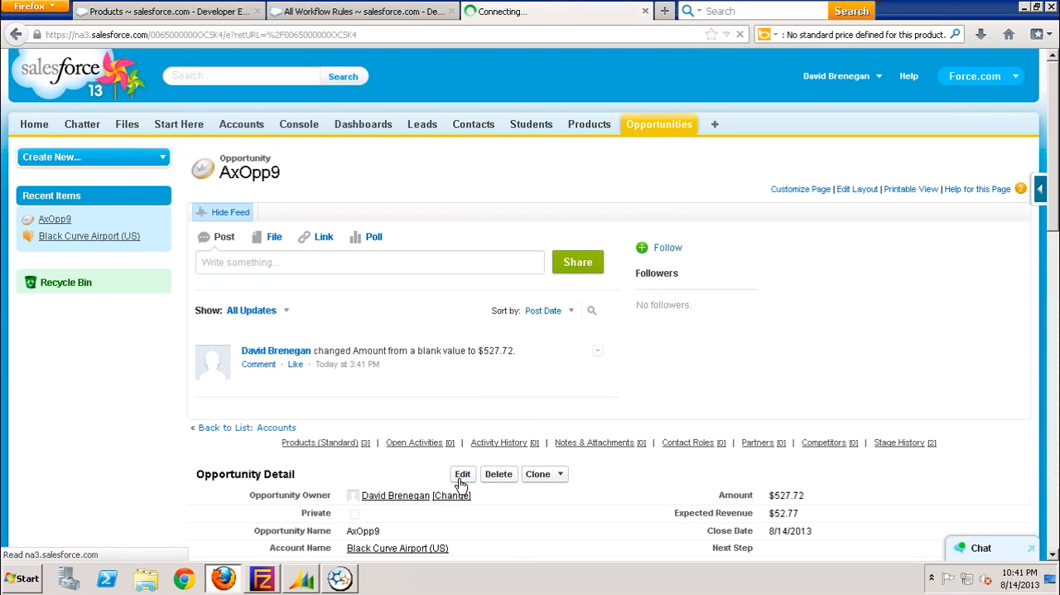
click(462, 473)
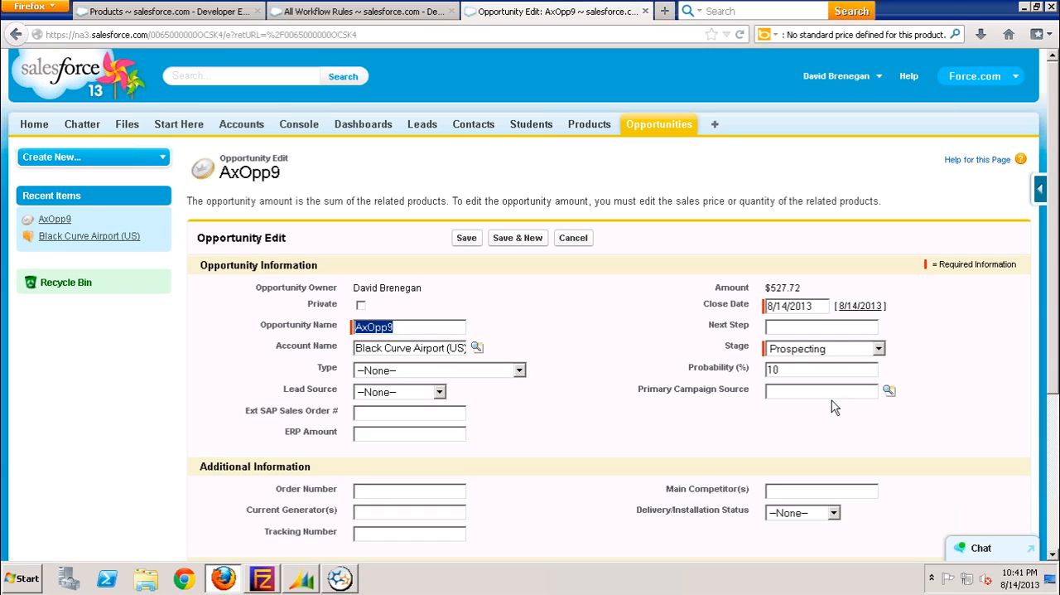
mouse_move(791, 292)
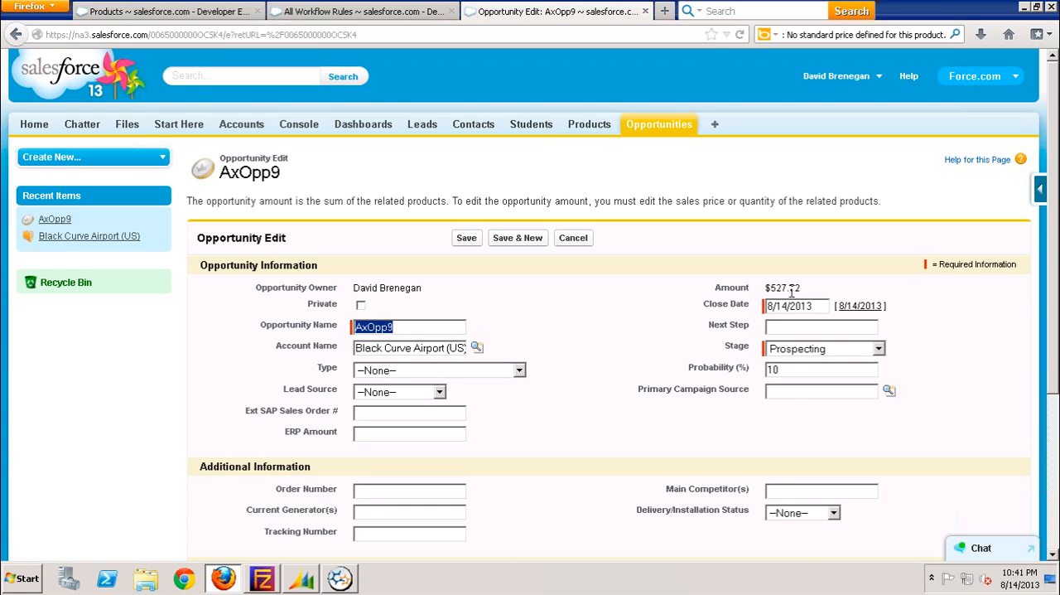
mouse_move(799, 341)
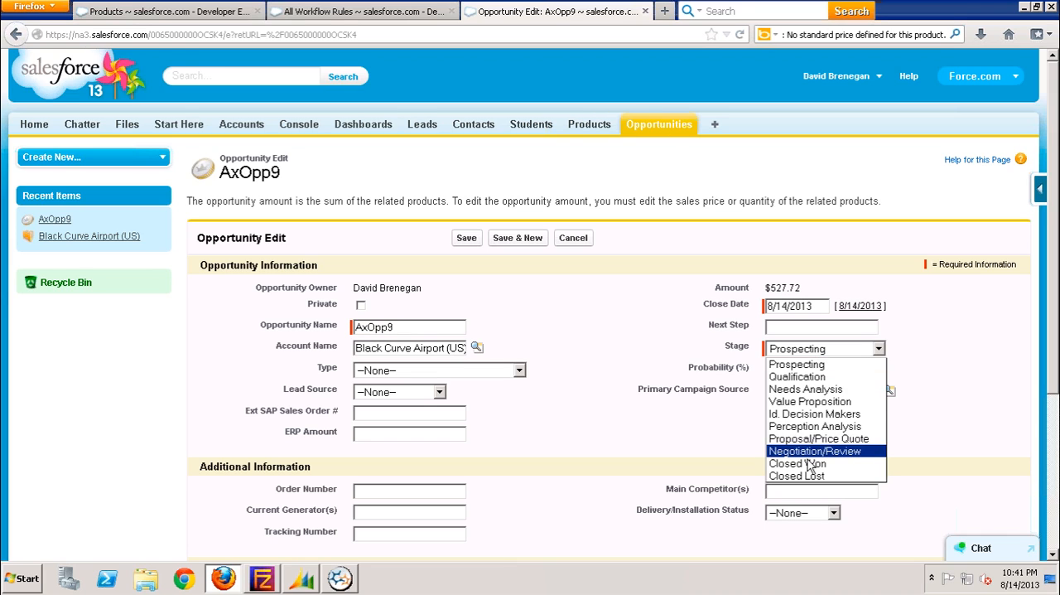
click(796, 462)
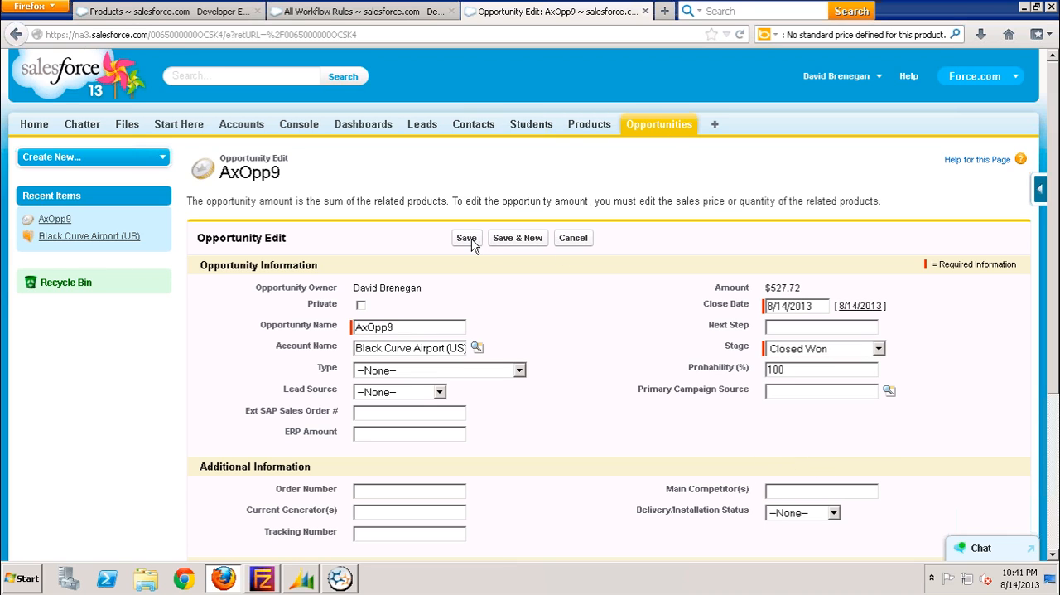
click(466, 237)
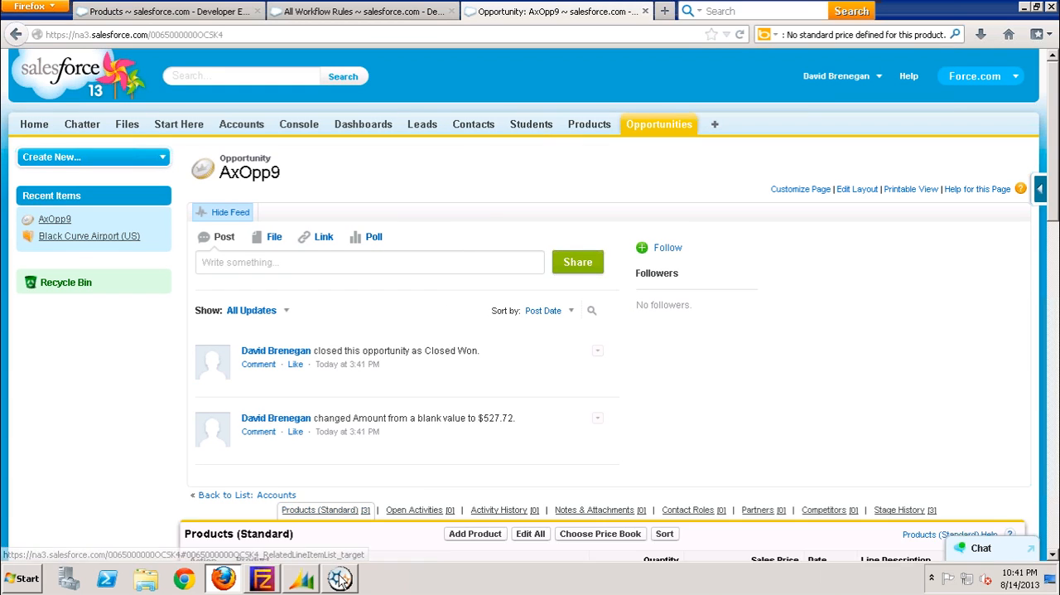
click(351, 579)
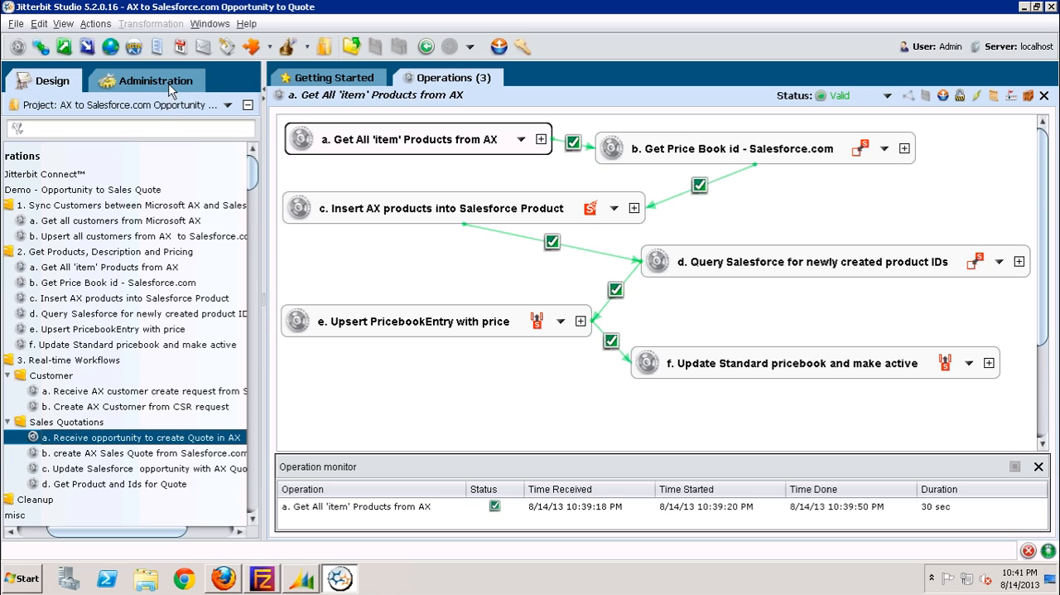
In the System Operation Log, confirm the sales quote run created Quote QA-100099, then return to Salesforce
click(156, 80)
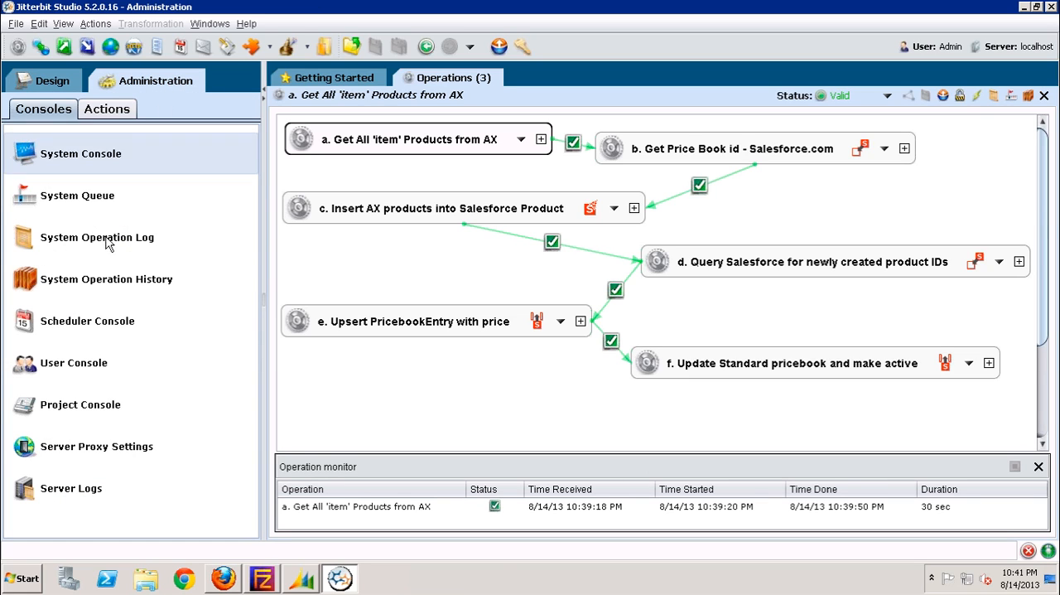
click(96, 237)
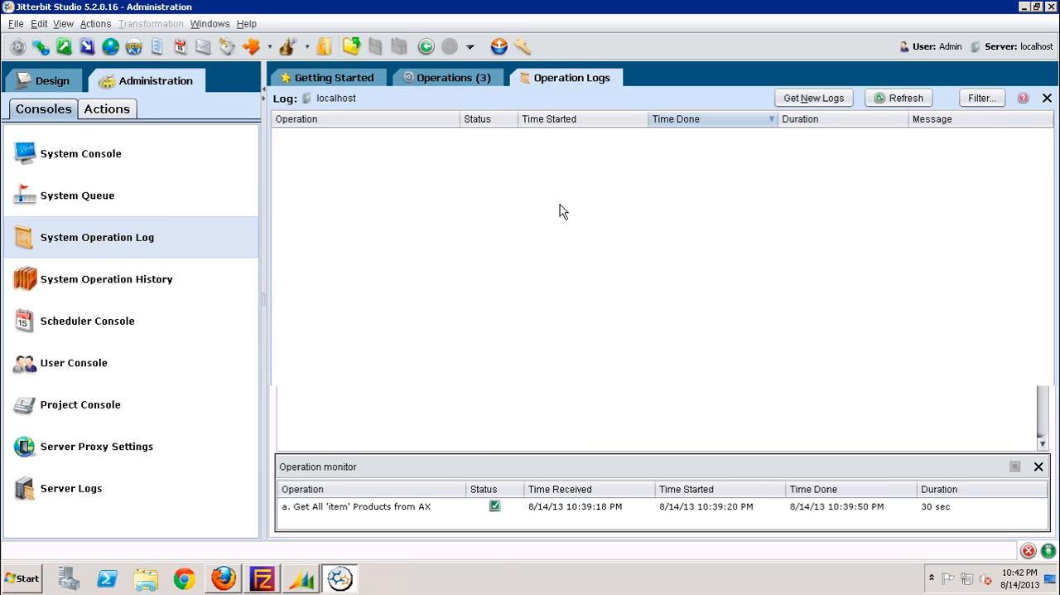
click(813, 98)
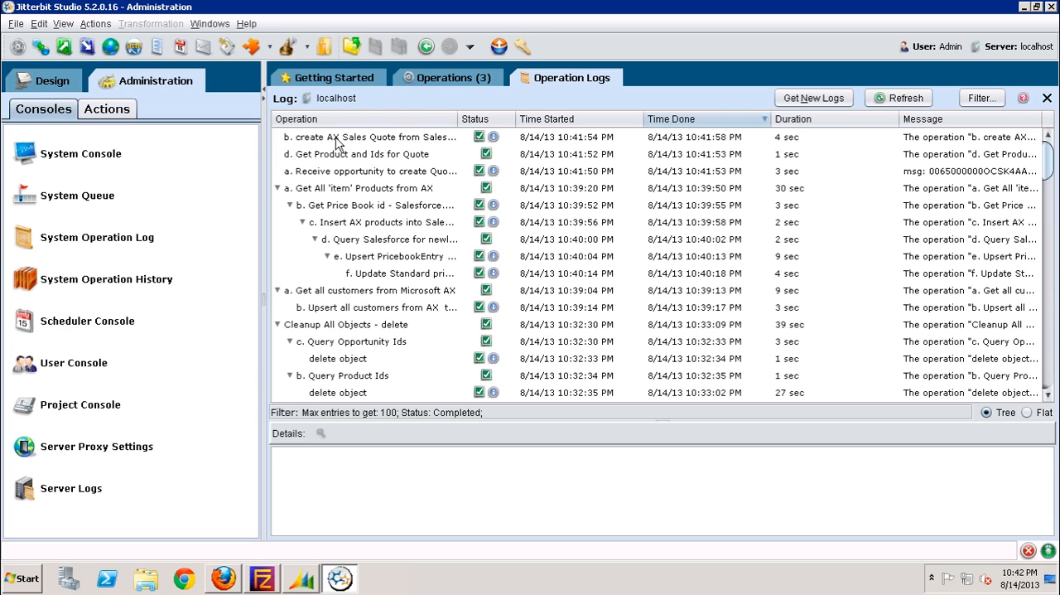
click(365, 137)
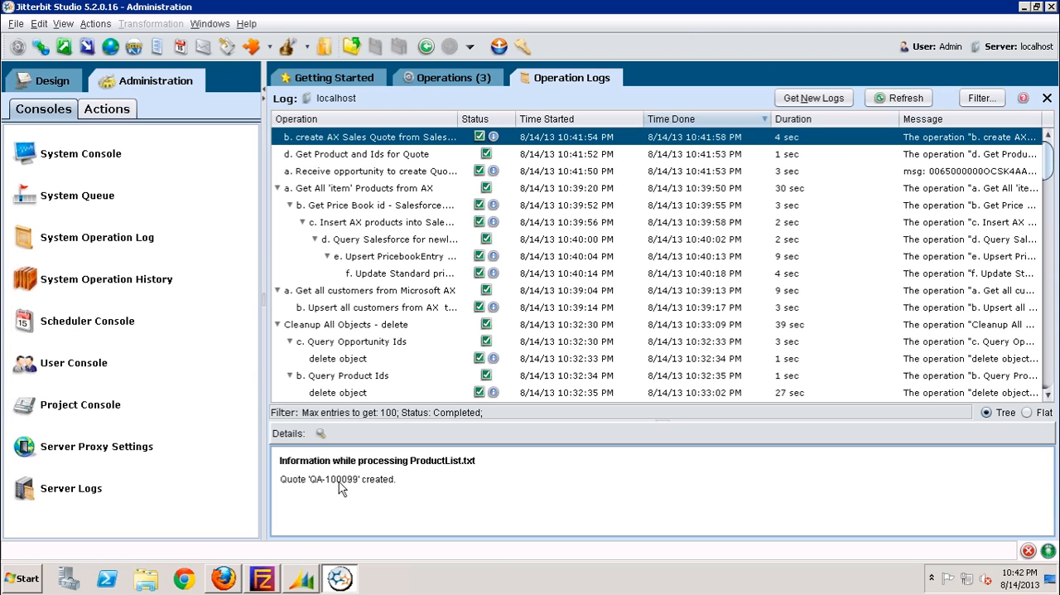
double_click(336, 480)
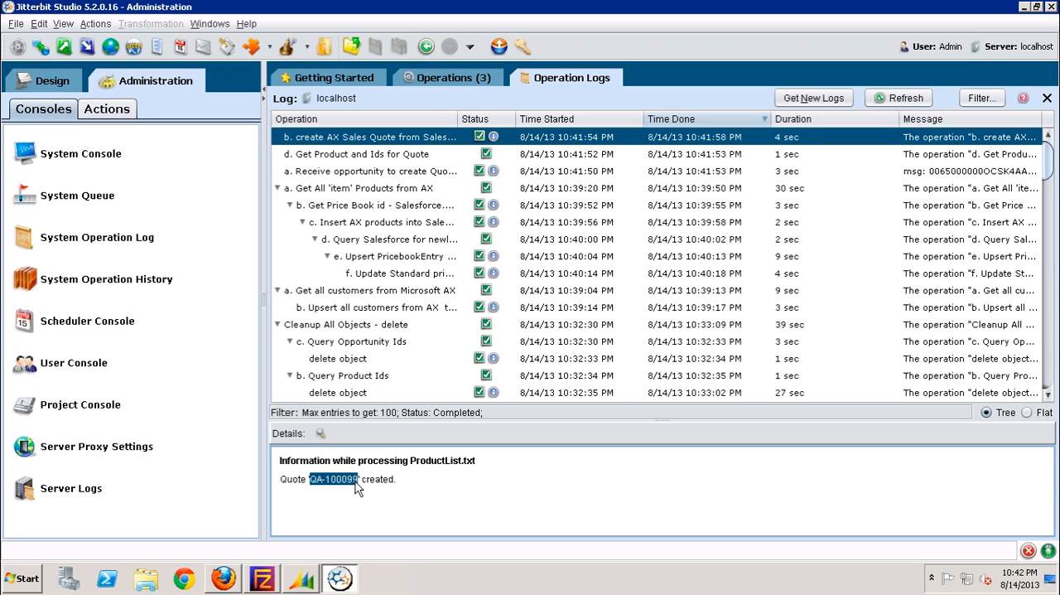
mouse_move(240, 573)
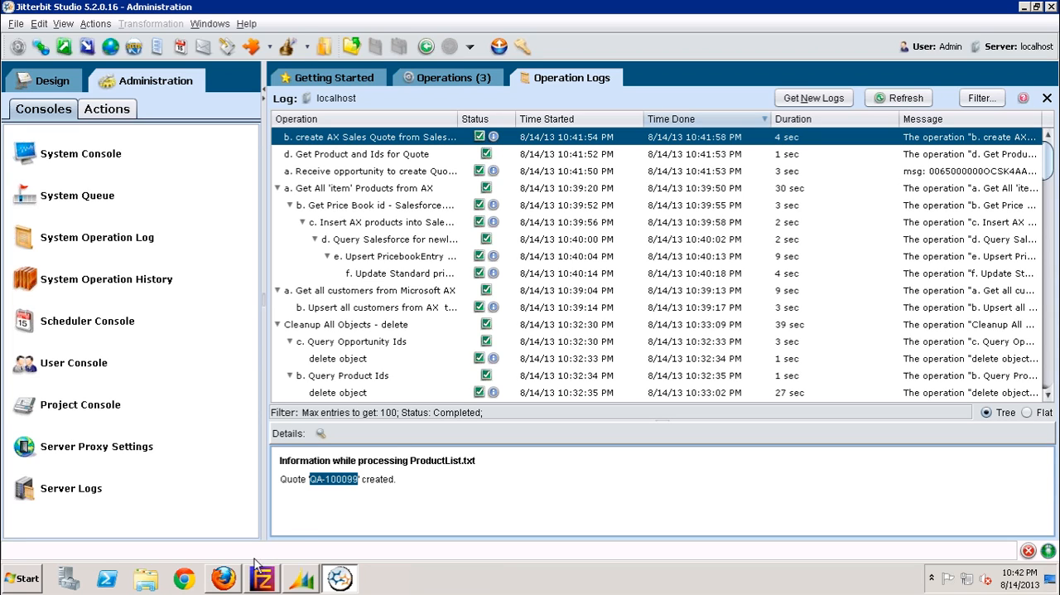
click(225, 578)
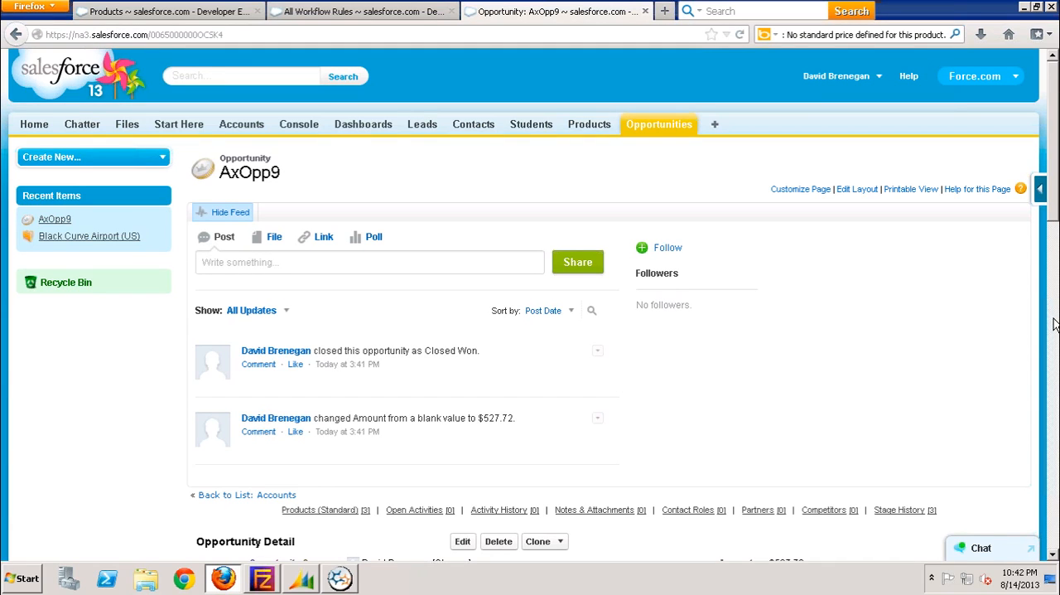
scroll(down, 3)
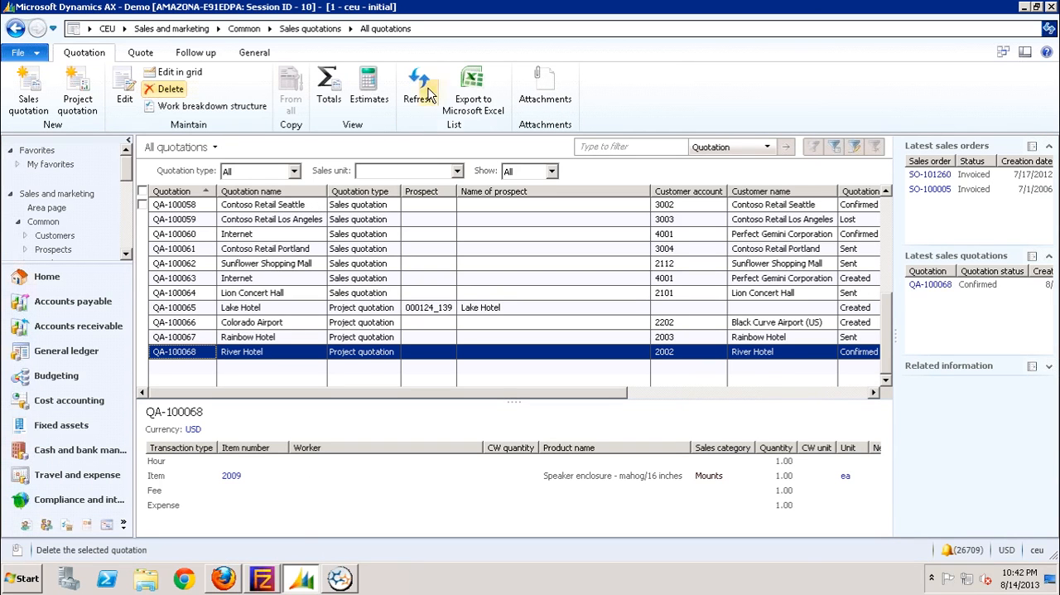
Refresh the All quotations list in AX to look for quote QA-100099
click(412, 87)
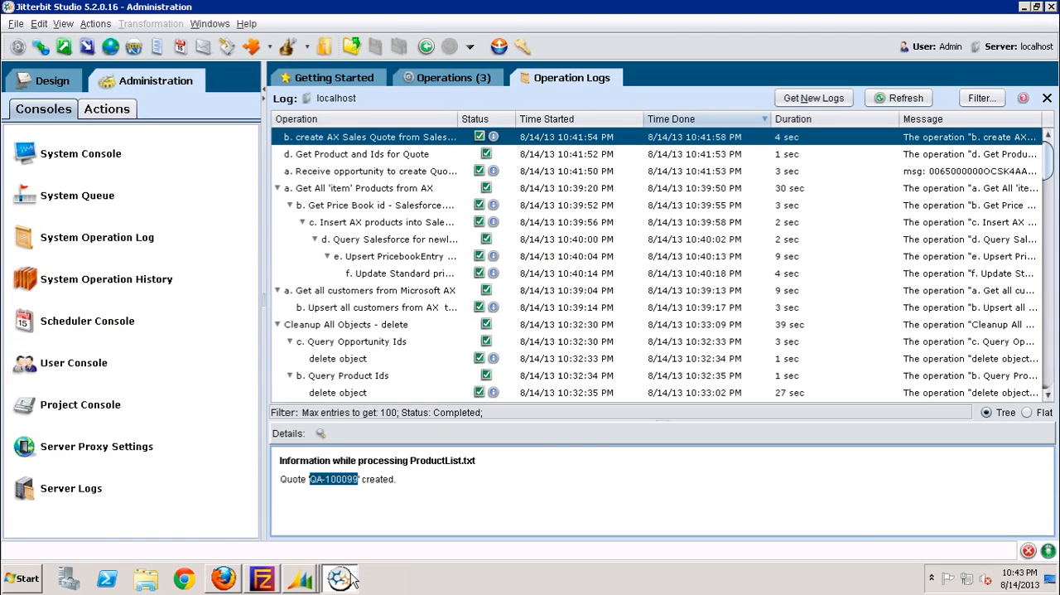
Return to the Design view showing the Sales Quotations operations tree
click(43, 80)
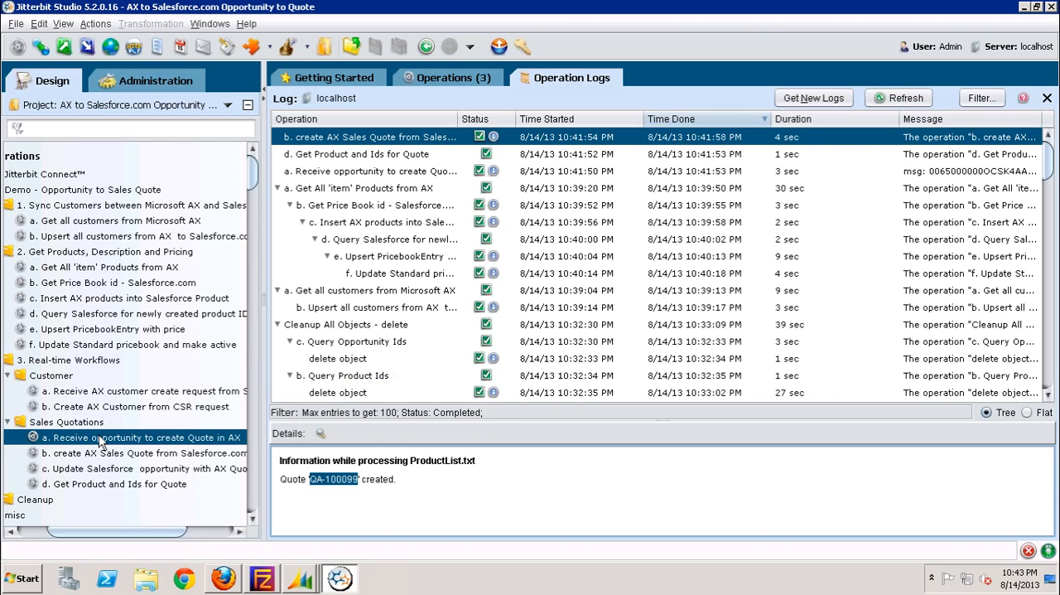
mouse_move(100, 437)
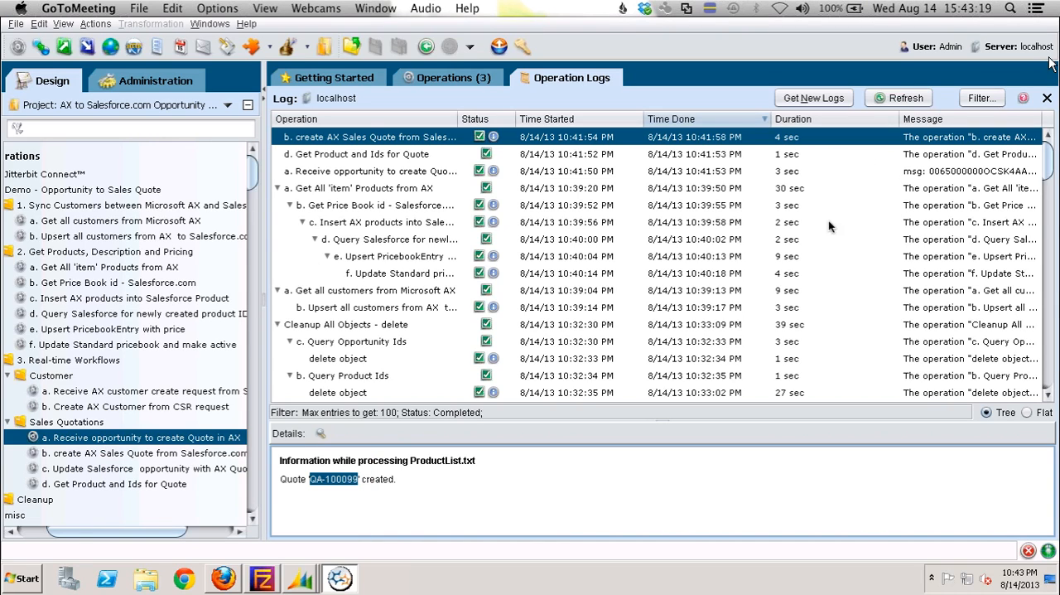
mouse_move(821, 183)
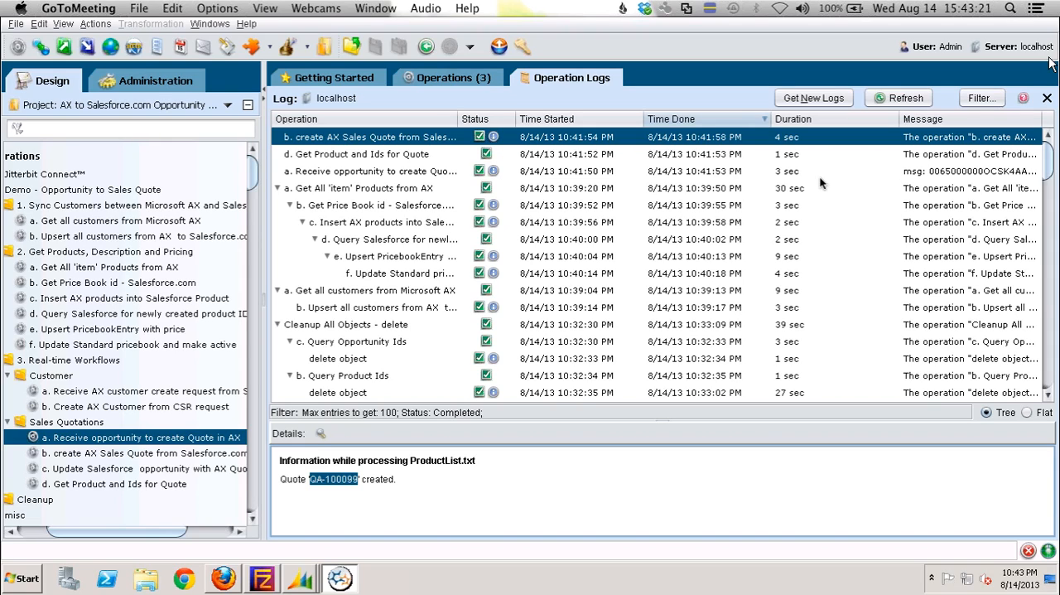